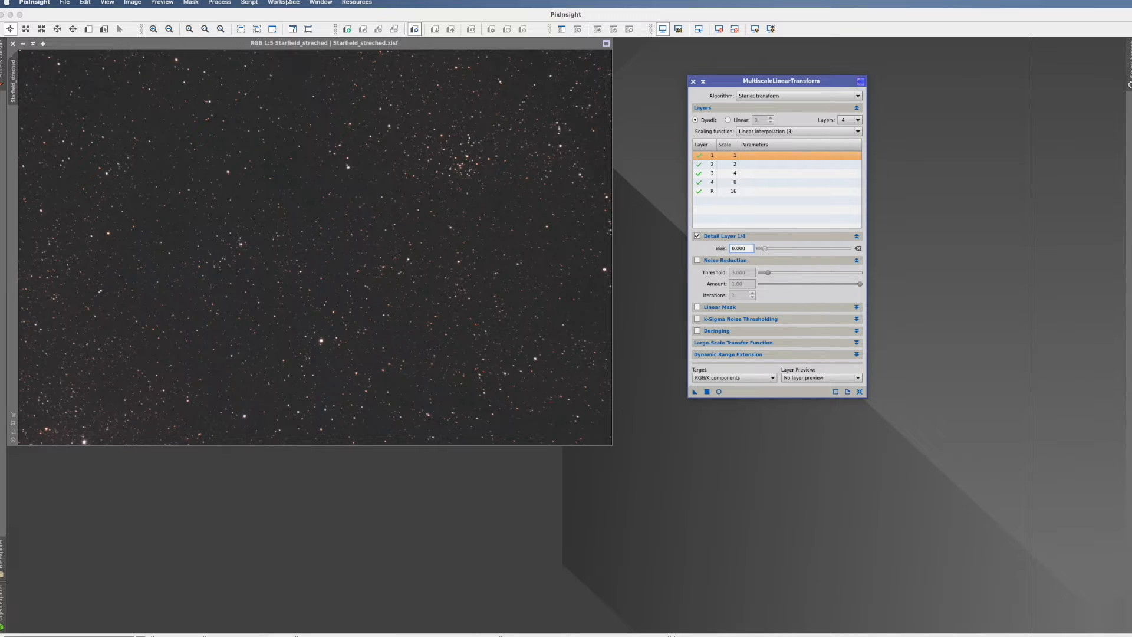
# Launch the ExtractWaveletLayers script from the Script > Image Analysis menu for Starfield_streched.
pyautogui.click(219, 1)
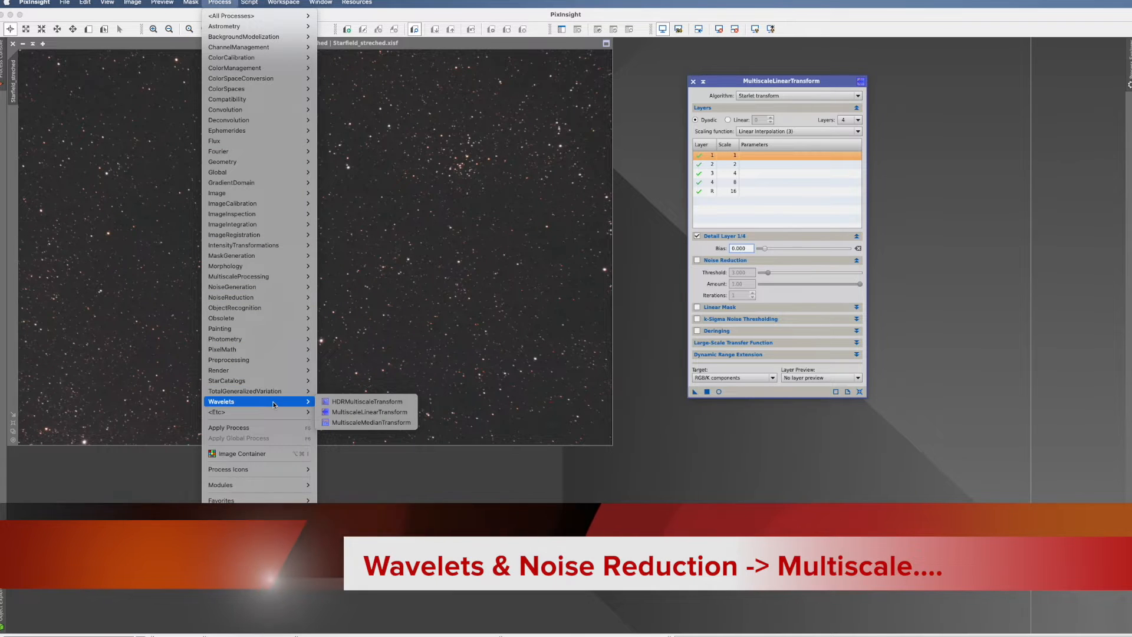
pyautogui.moveTo(258, 276)
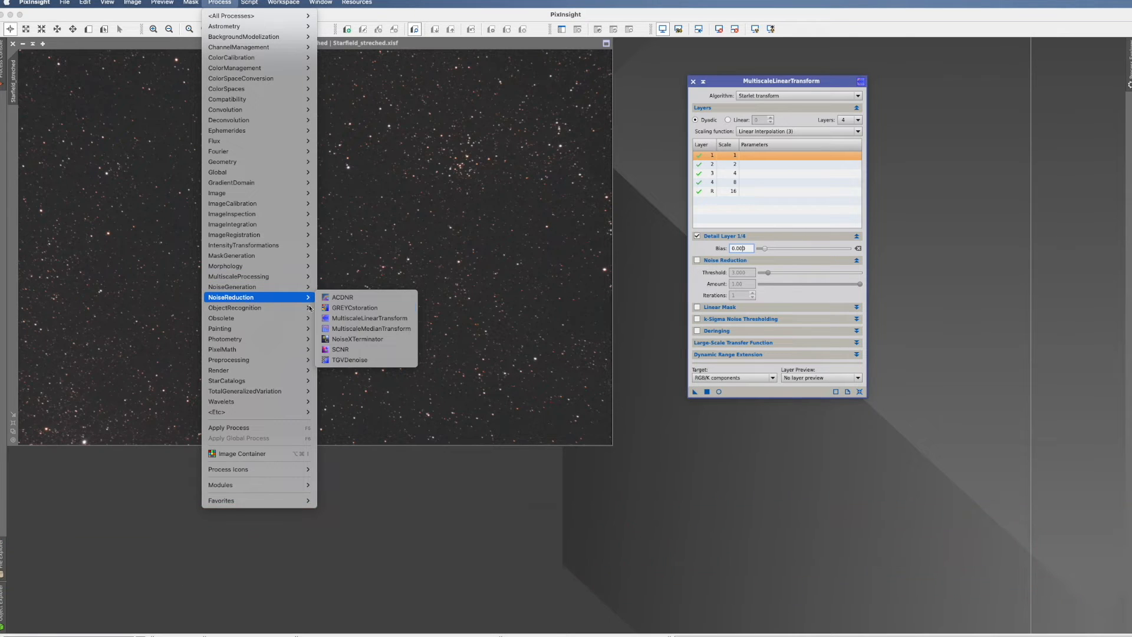
pyautogui.moveTo(358, 349)
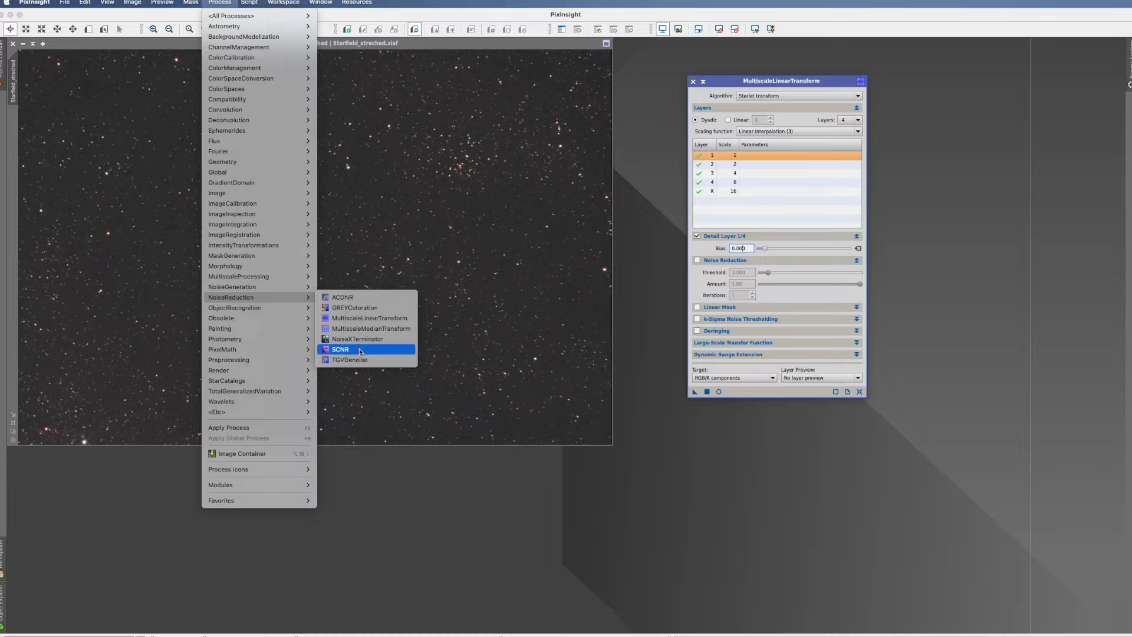
pyautogui.moveTo(368, 318)
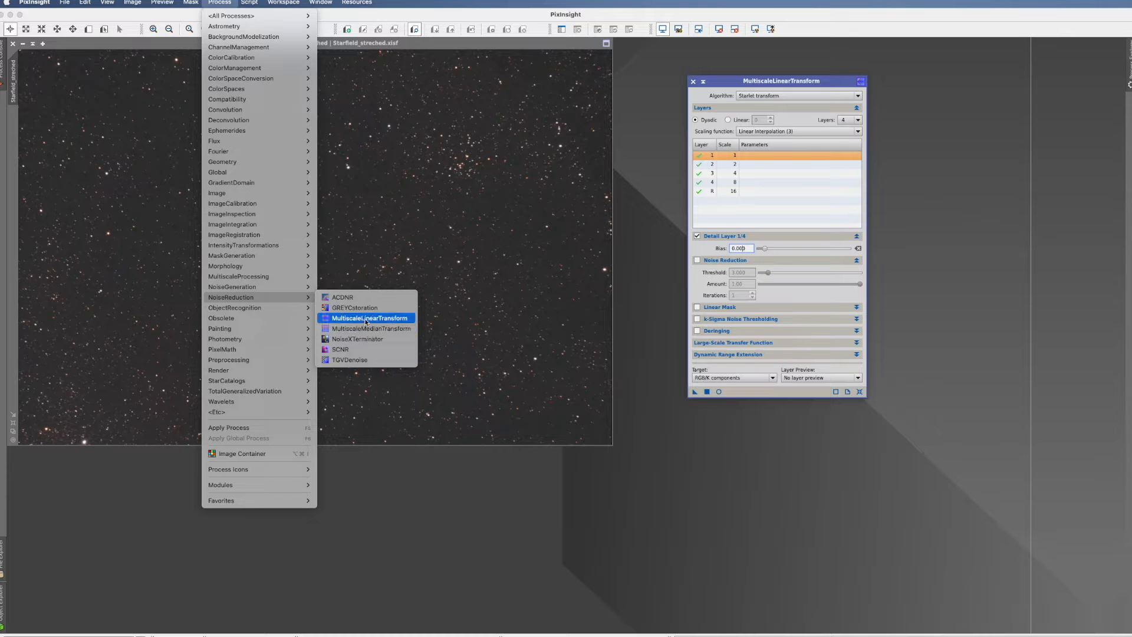
pyautogui.moveTo(616, 280)
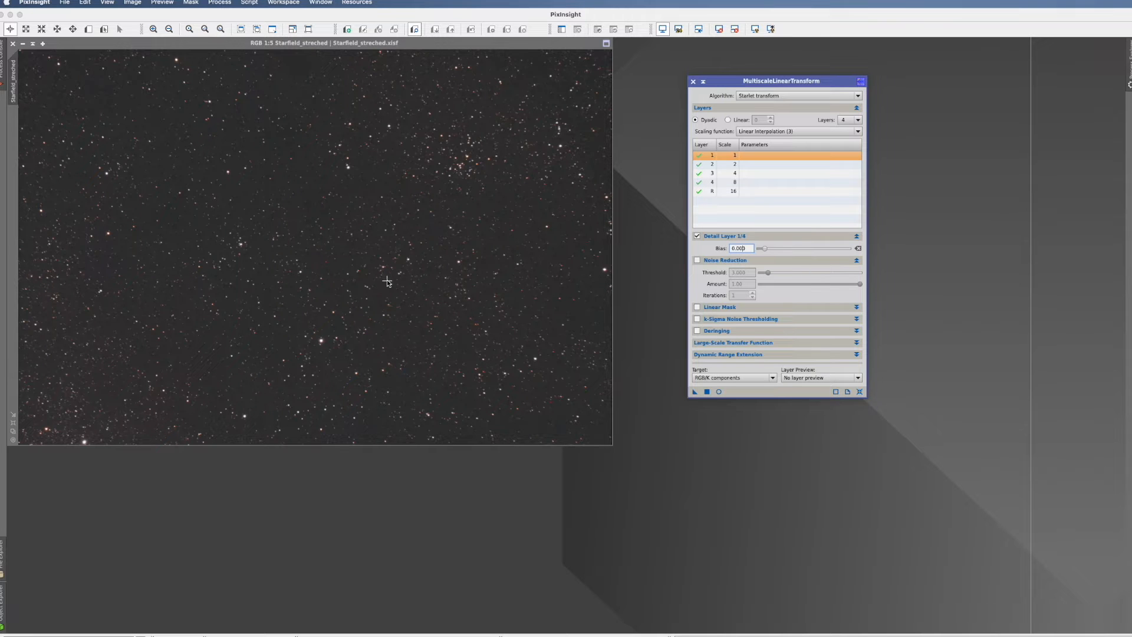
pyautogui.moveTo(432, 352)
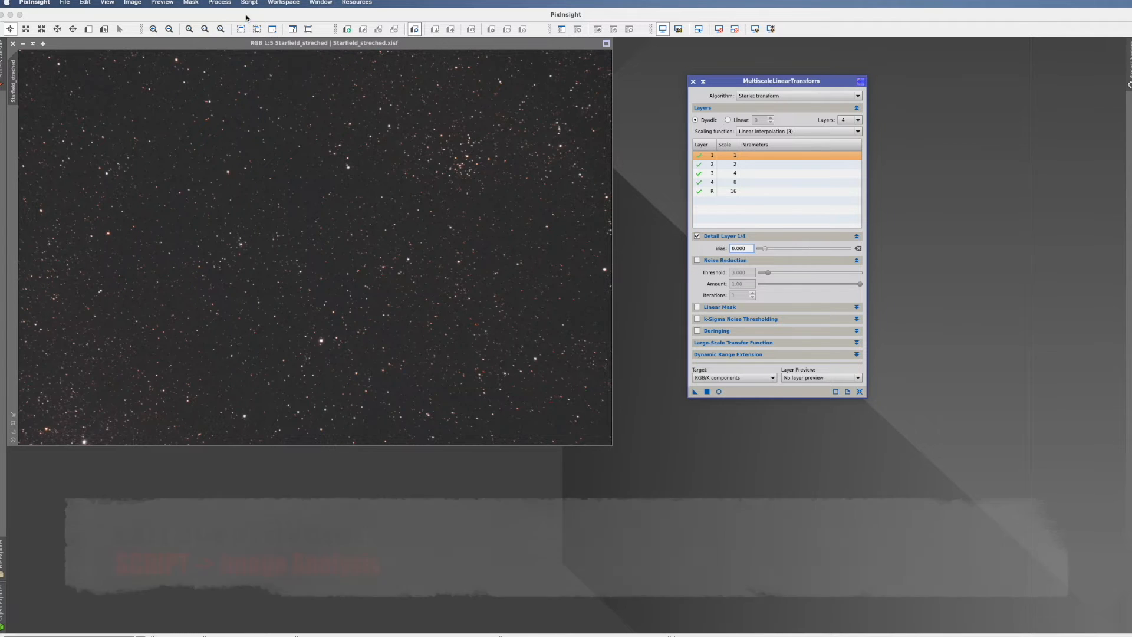
pyautogui.click(249, 2)
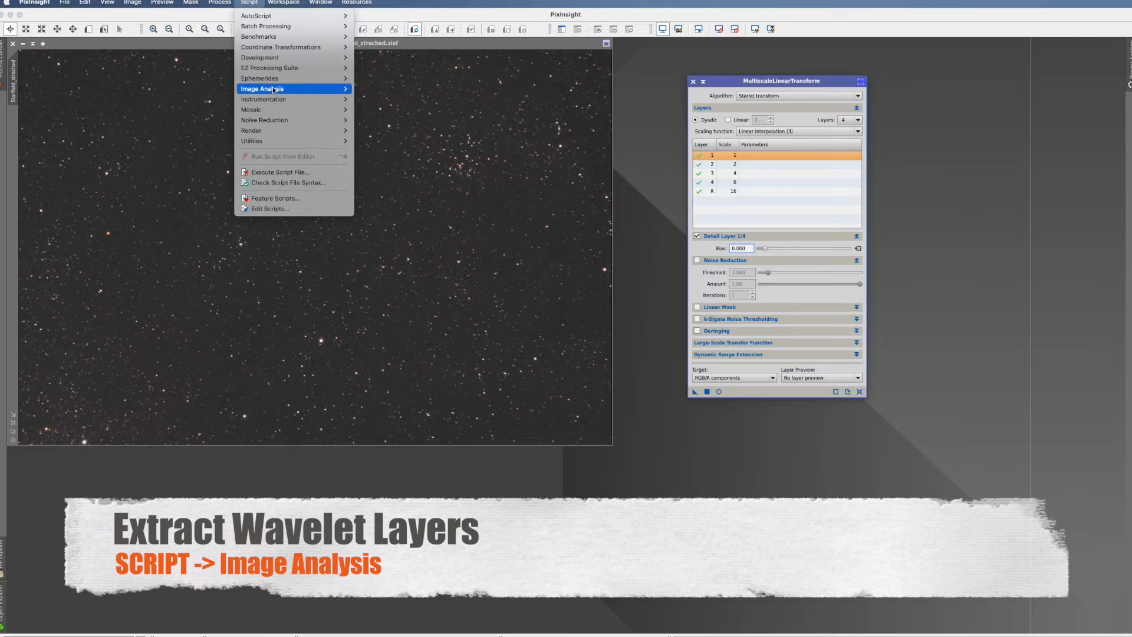
pyautogui.moveTo(274, 88)
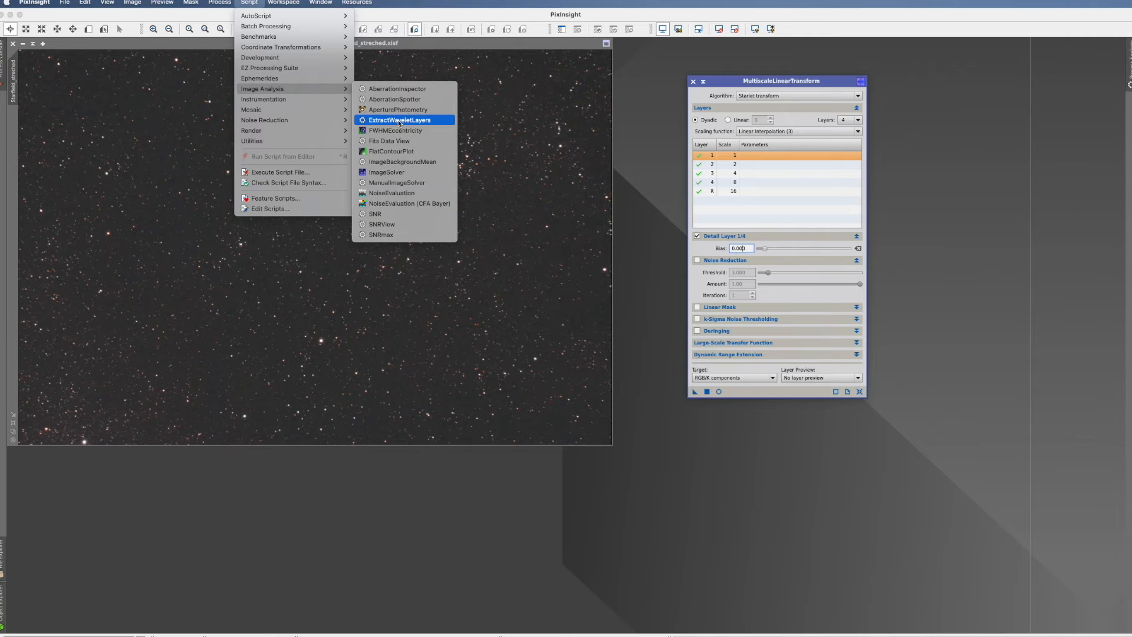
pyautogui.click(402, 120)
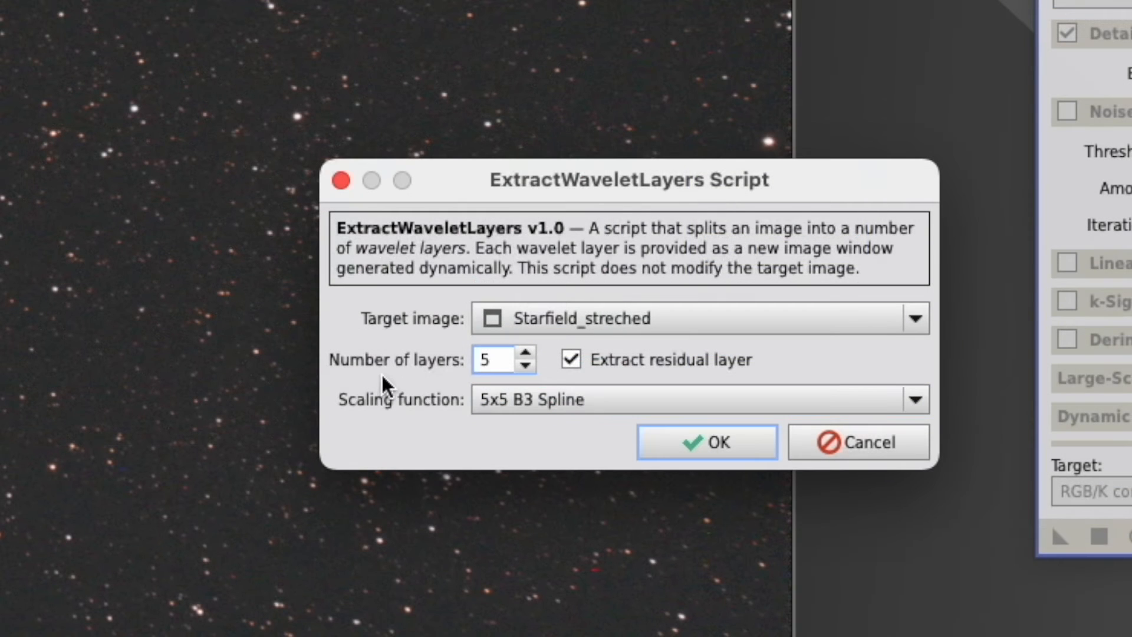
pyautogui.moveTo(444, 380)
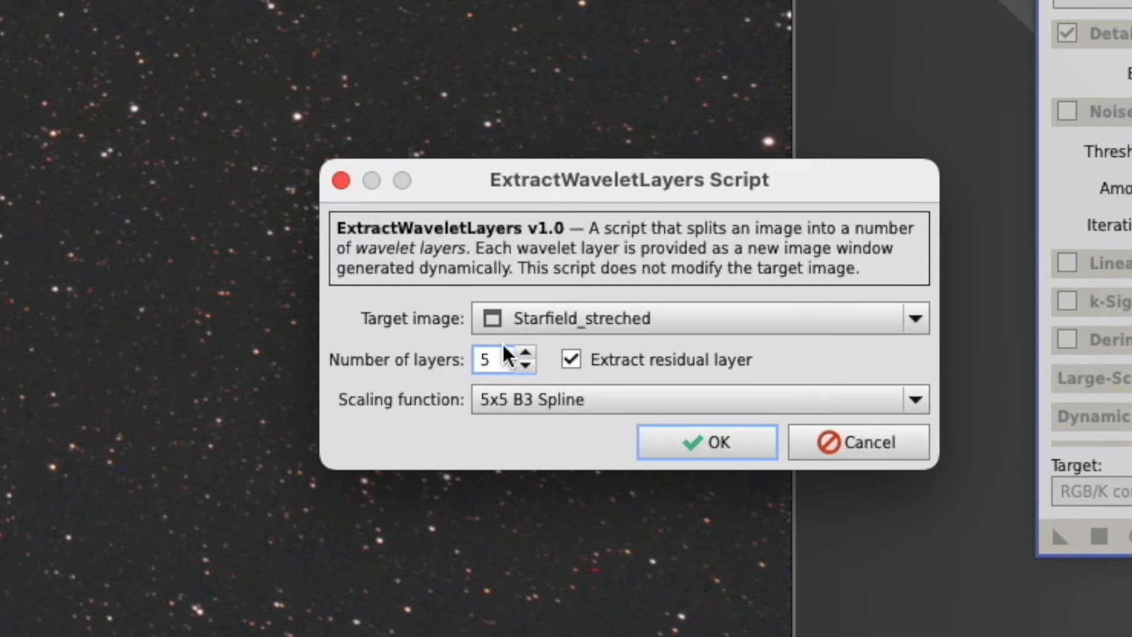
pyautogui.moveTo(726, 386)
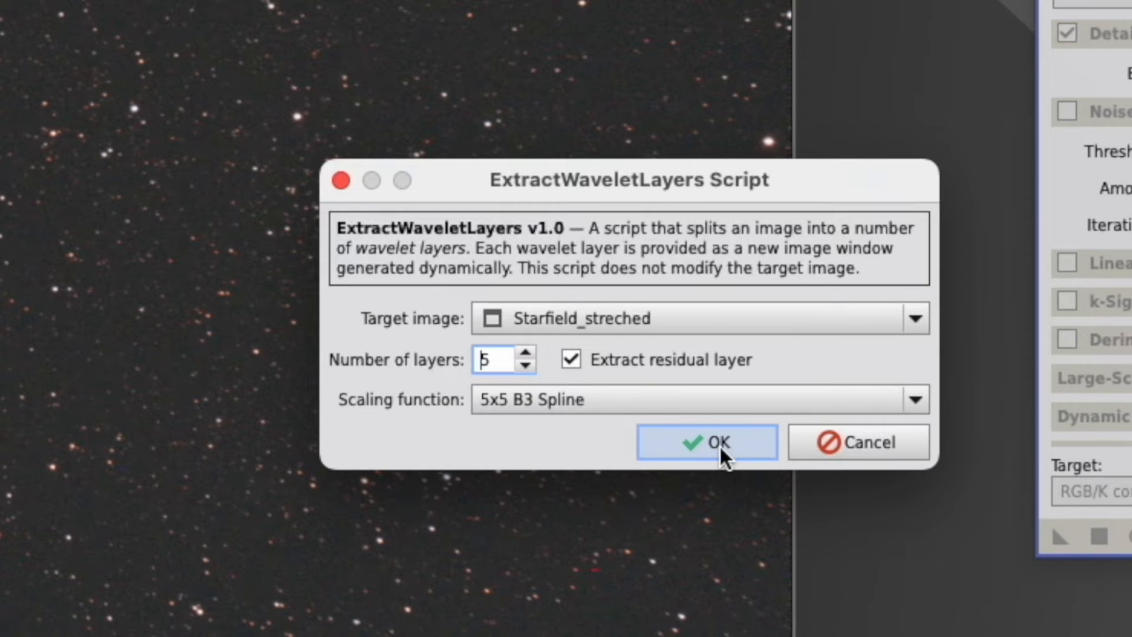
# Run the extraction and bring layer00, layer01 and layer02 forward one by one for inspection.
pyautogui.click(706, 442)
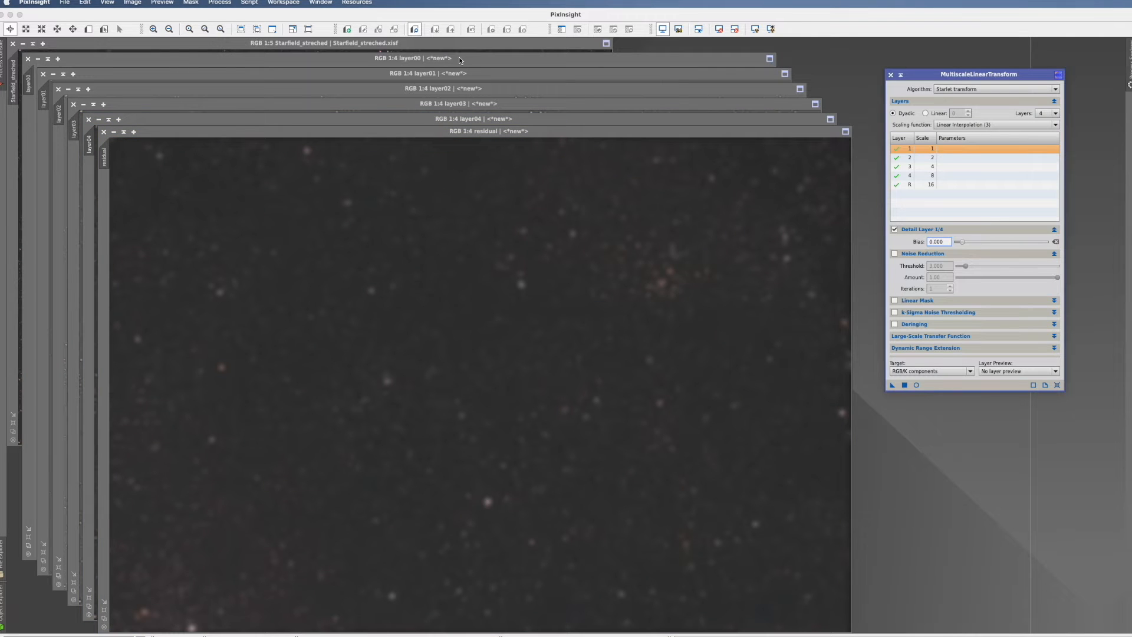
pyautogui.click(427, 59)
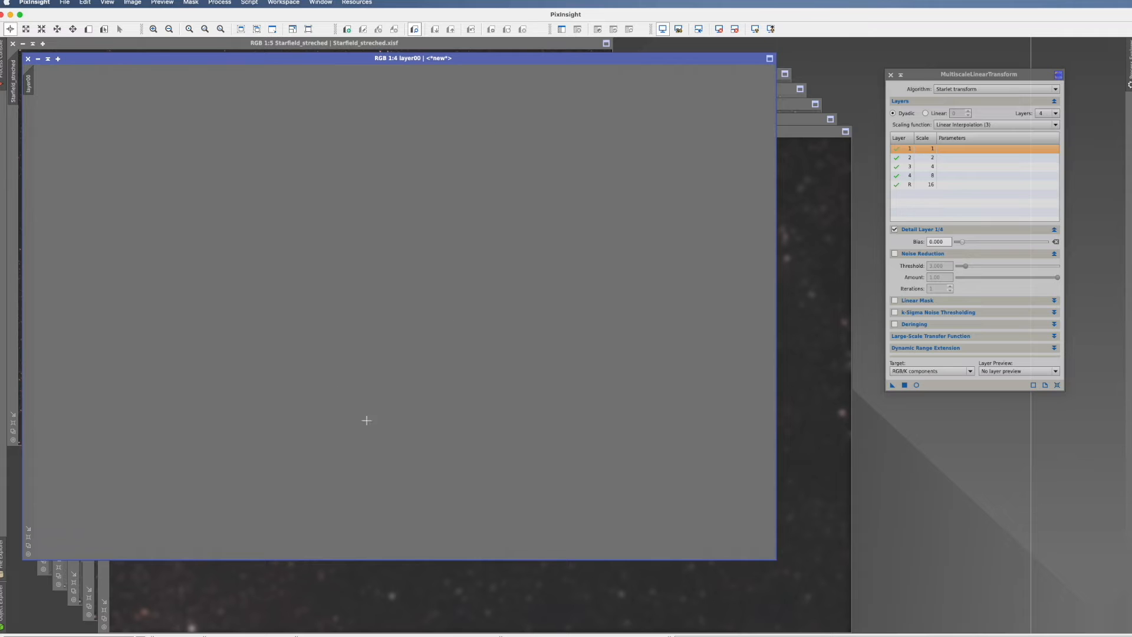
pyautogui.moveTo(486, 133)
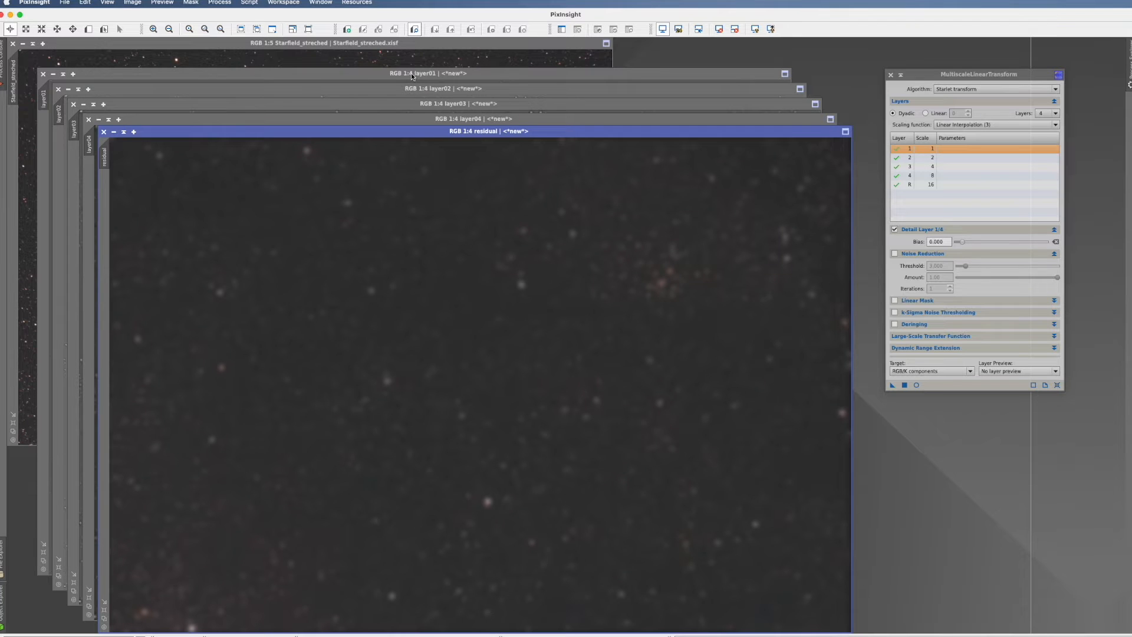
pyautogui.click(411, 73)
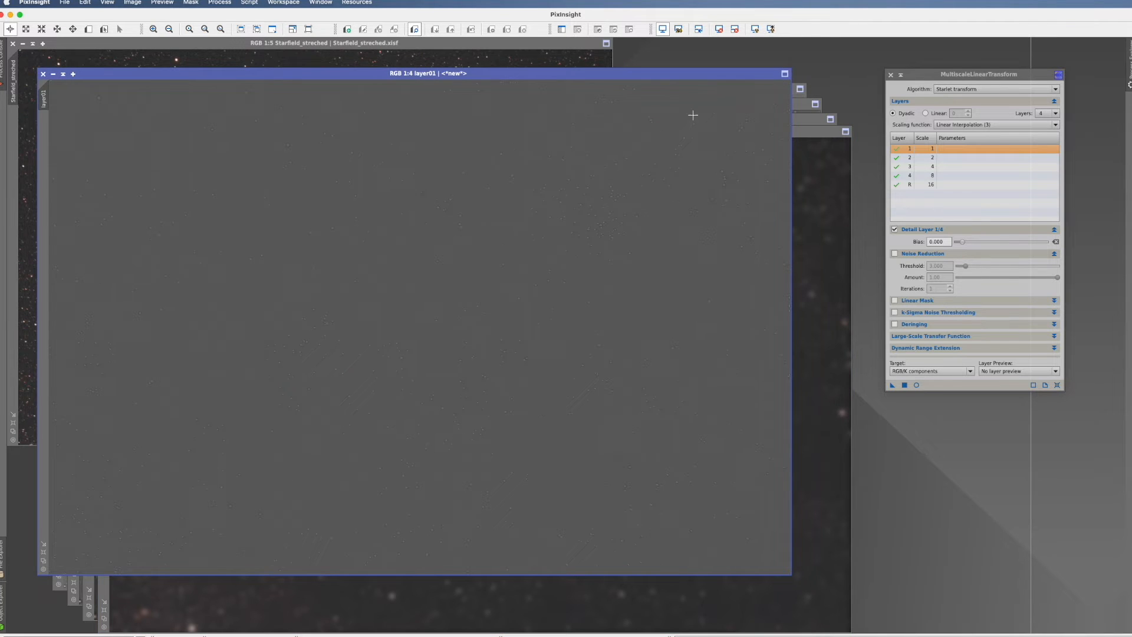
pyautogui.click(769, 30)
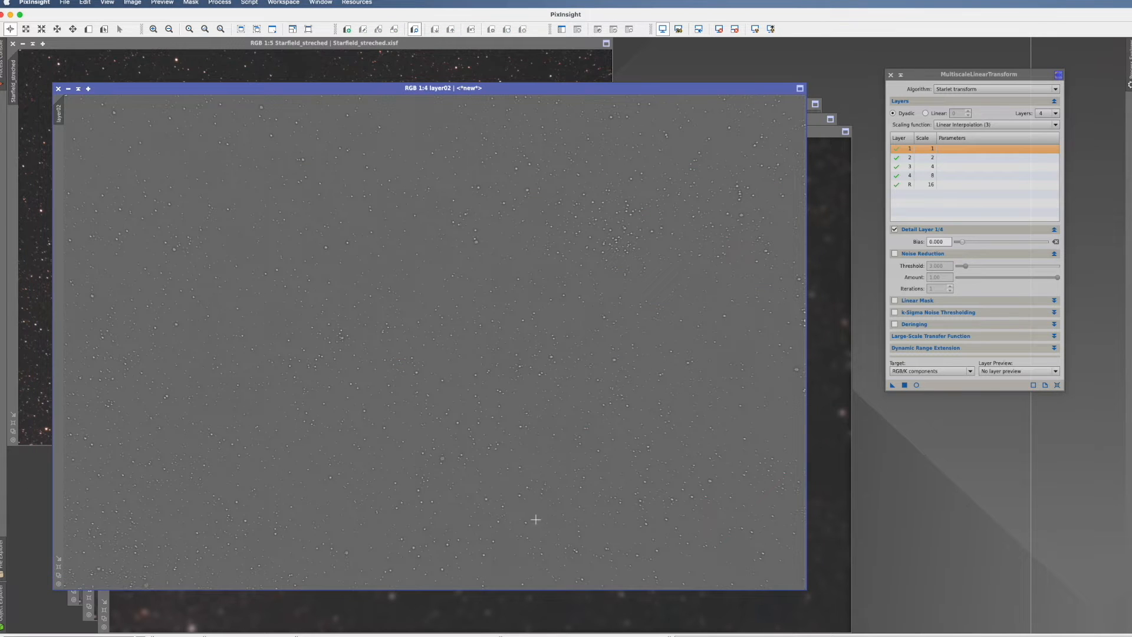
pyautogui.moveTo(403, 238)
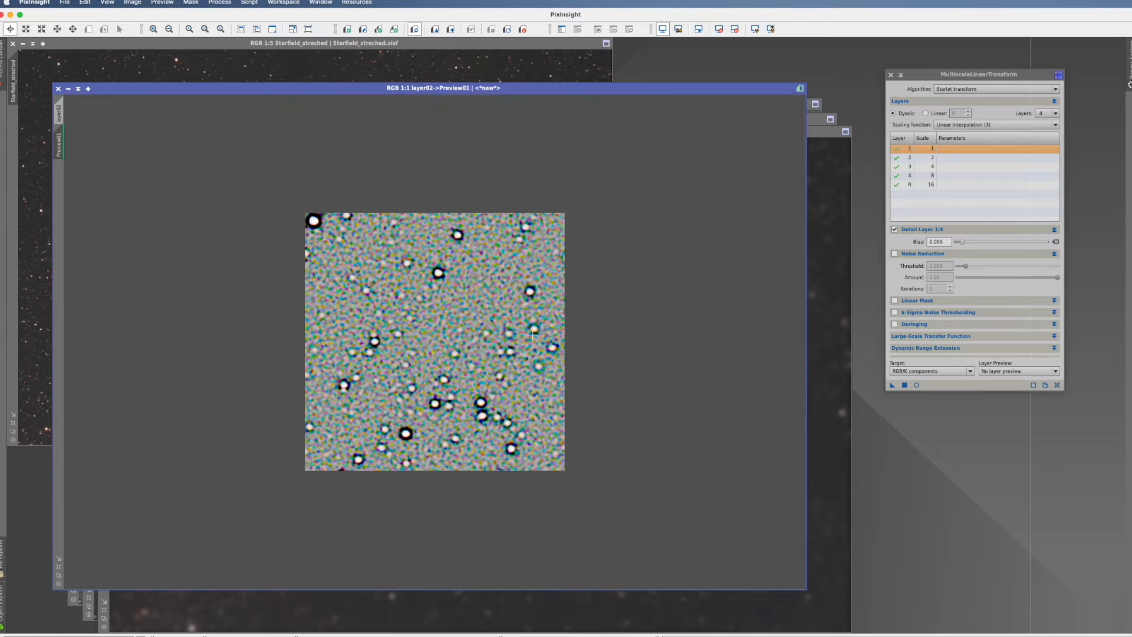
pyautogui.moveTo(436, 276)
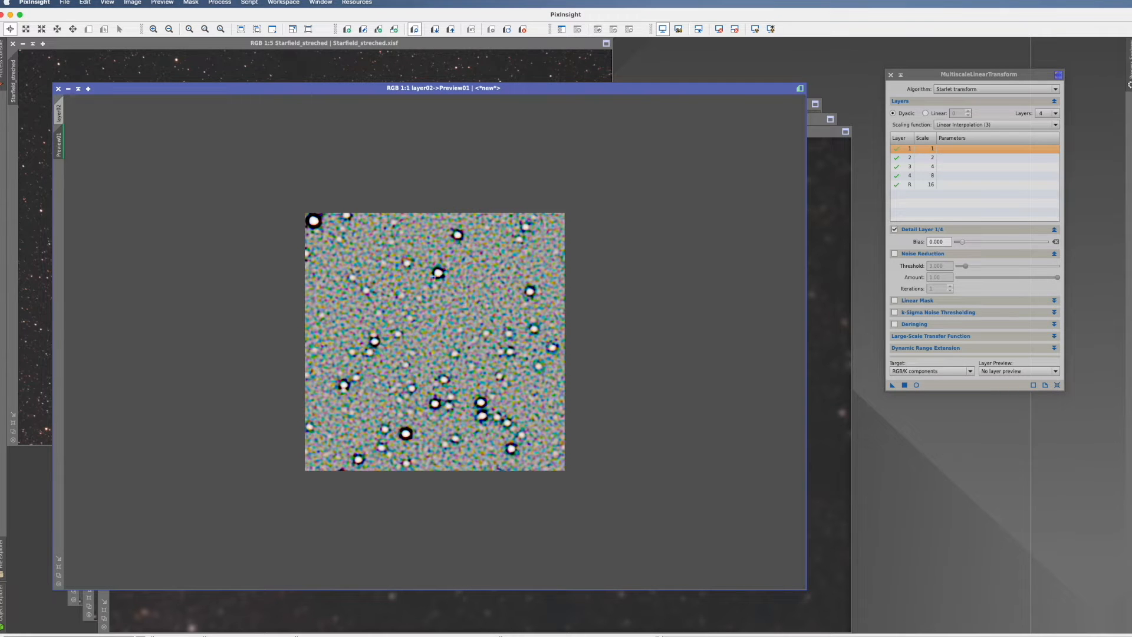
pyautogui.moveTo(468, 243)
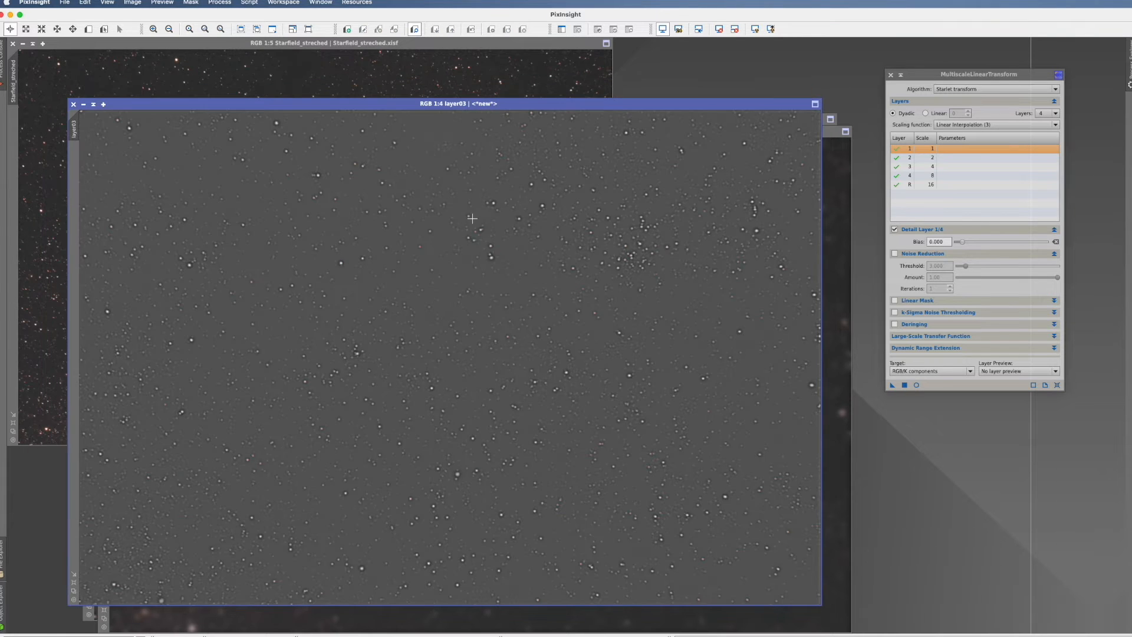
pyautogui.moveTo(600, 247)
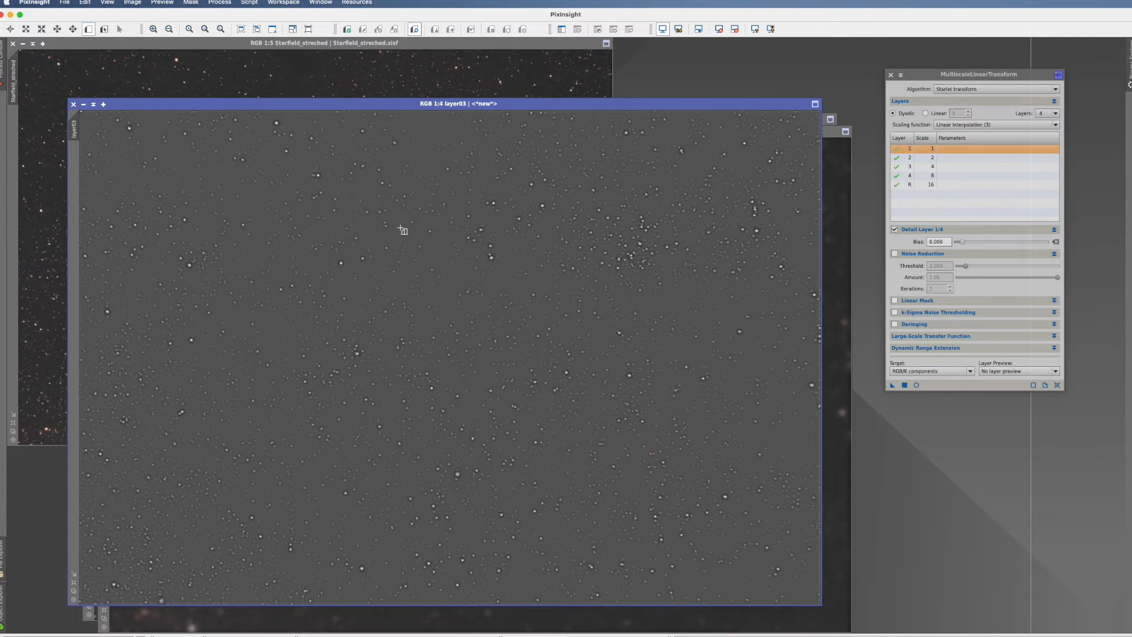
# Mark a preview area on the layer03 image for a closer look.
pyautogui.moveTo(402, 232); pyautogui.dragTo(480, 308)
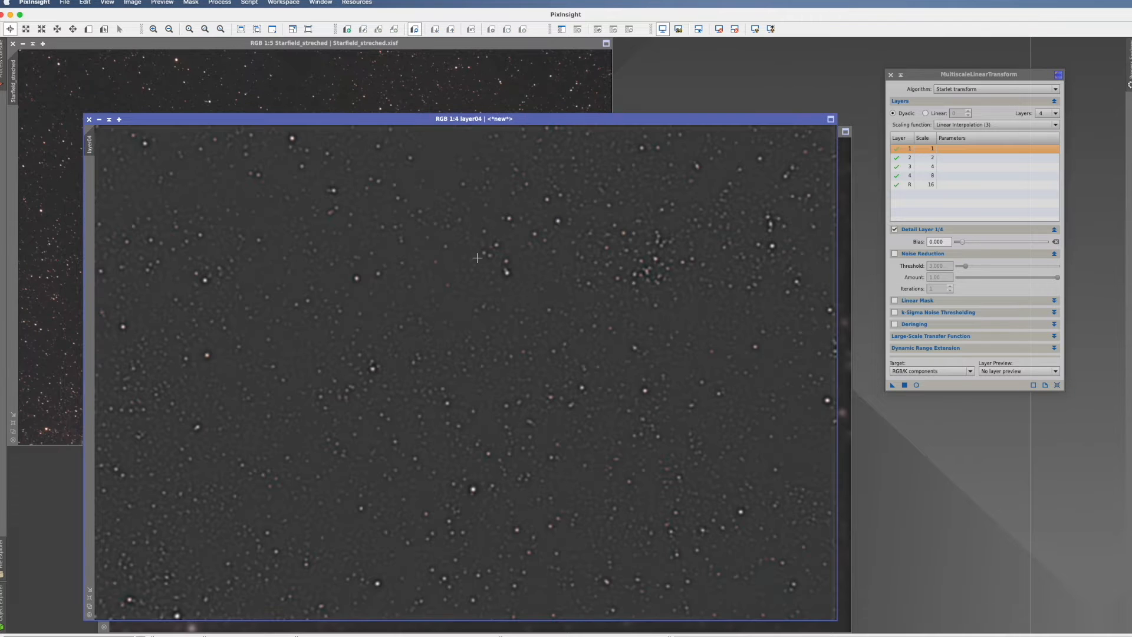
pyautogui.moveTo(434, 383)
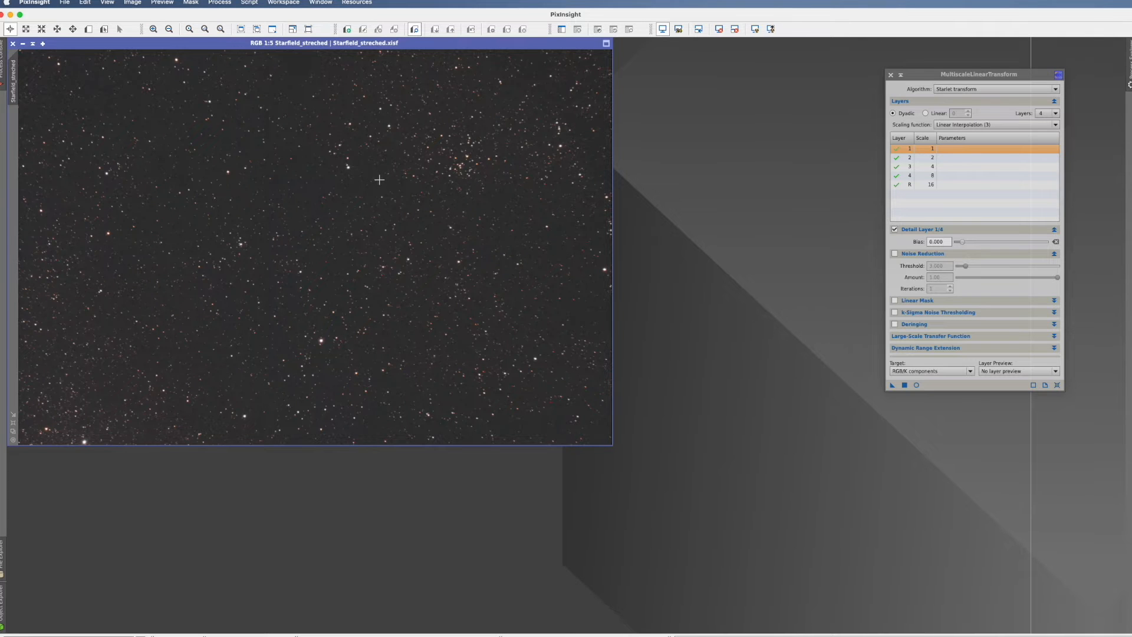
# Set MultiscaleLinearTransform to 5 layers while keeping the Starlet transform algorithm.
pyautogui.moveTo(980, 74); pyautogui.dragTo(803, 102)
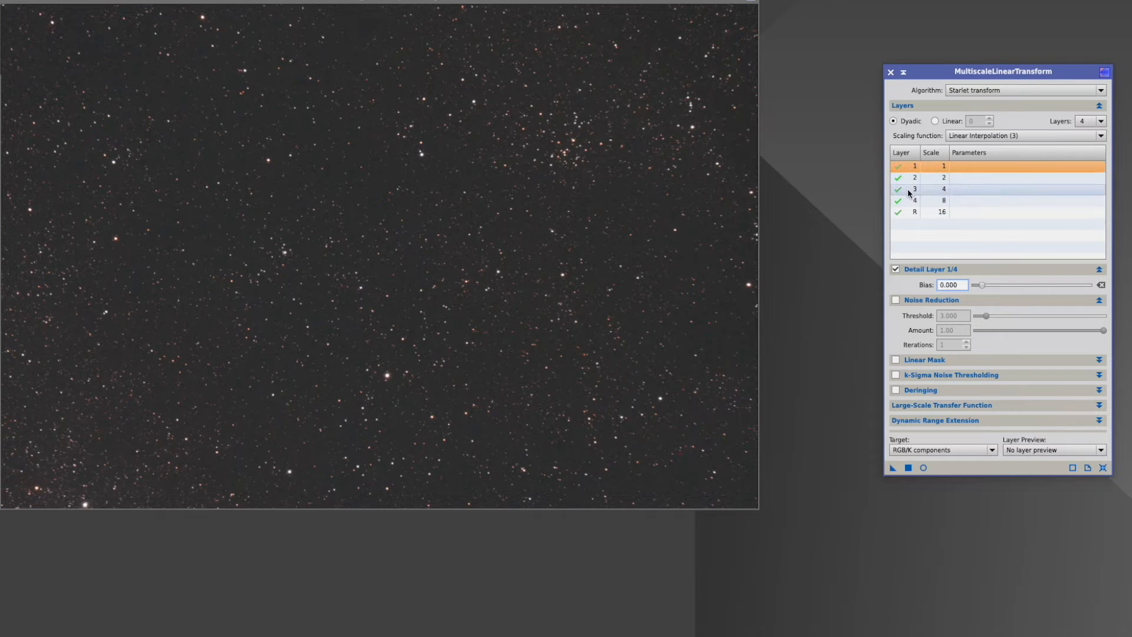
pyautogui.click(898, 165)
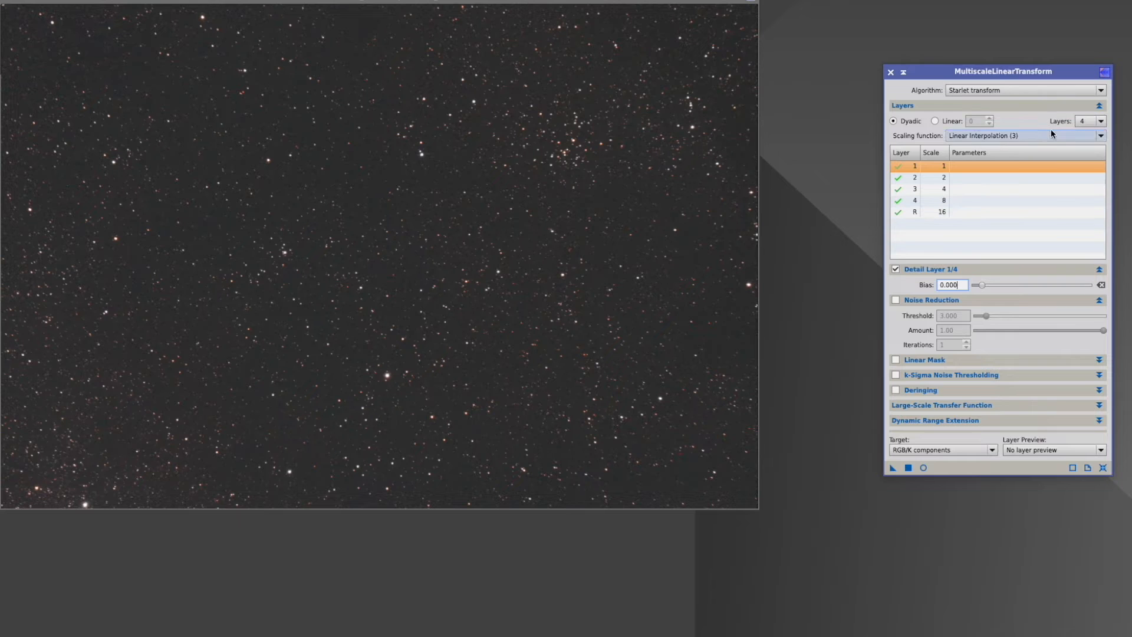
pyautogui.click(1101, 121)
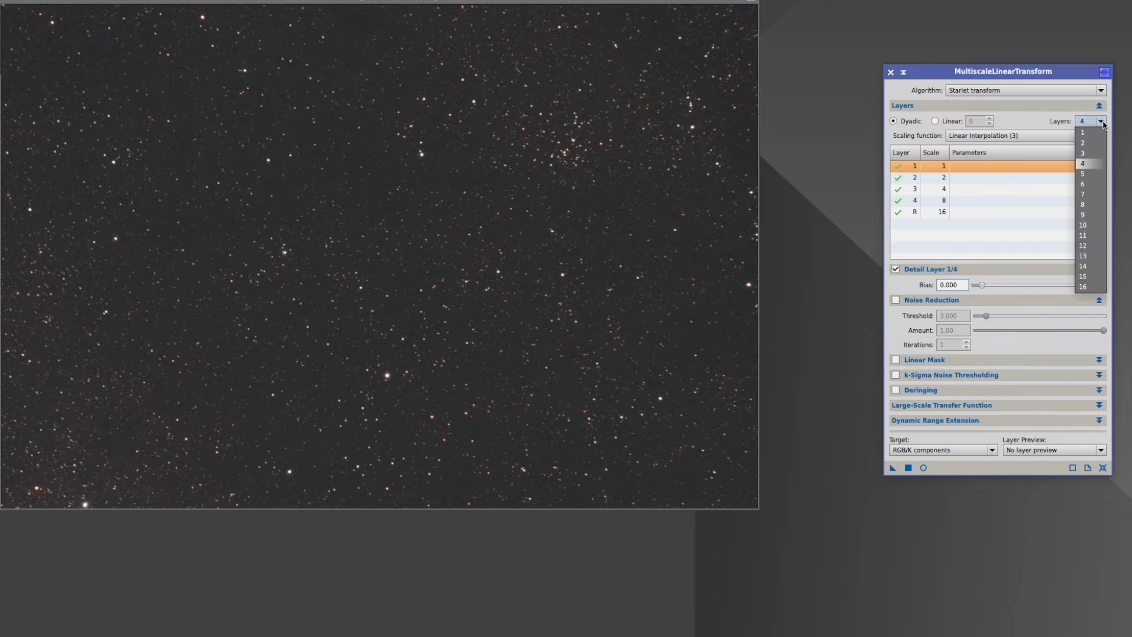
pyautogui.click(1085, 172)
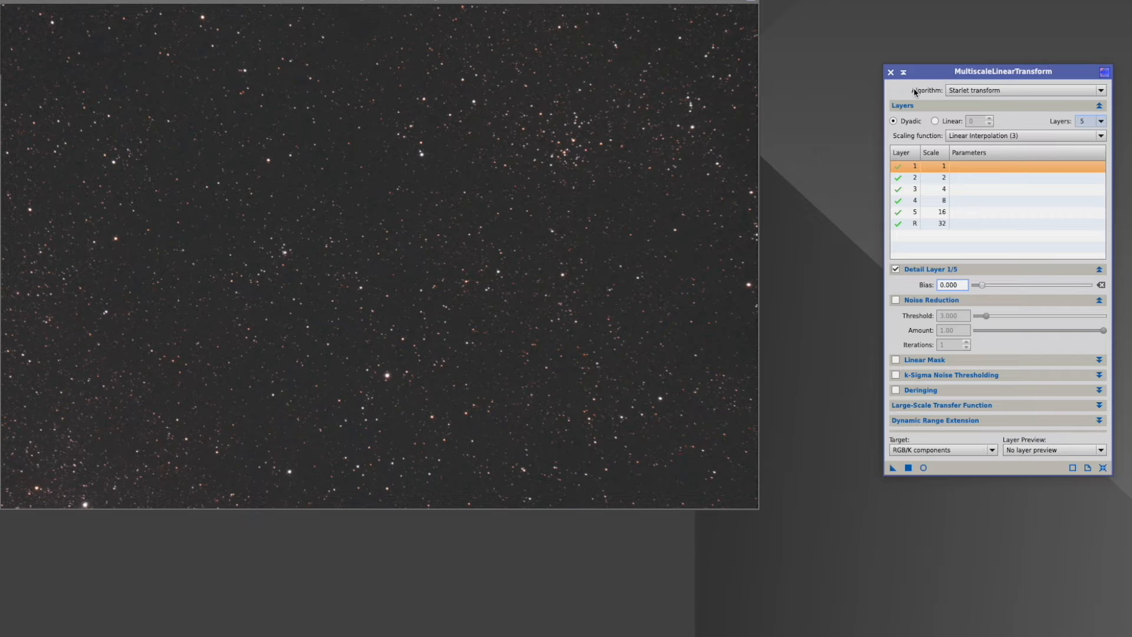
pyautogui.moveTo(976, 91)
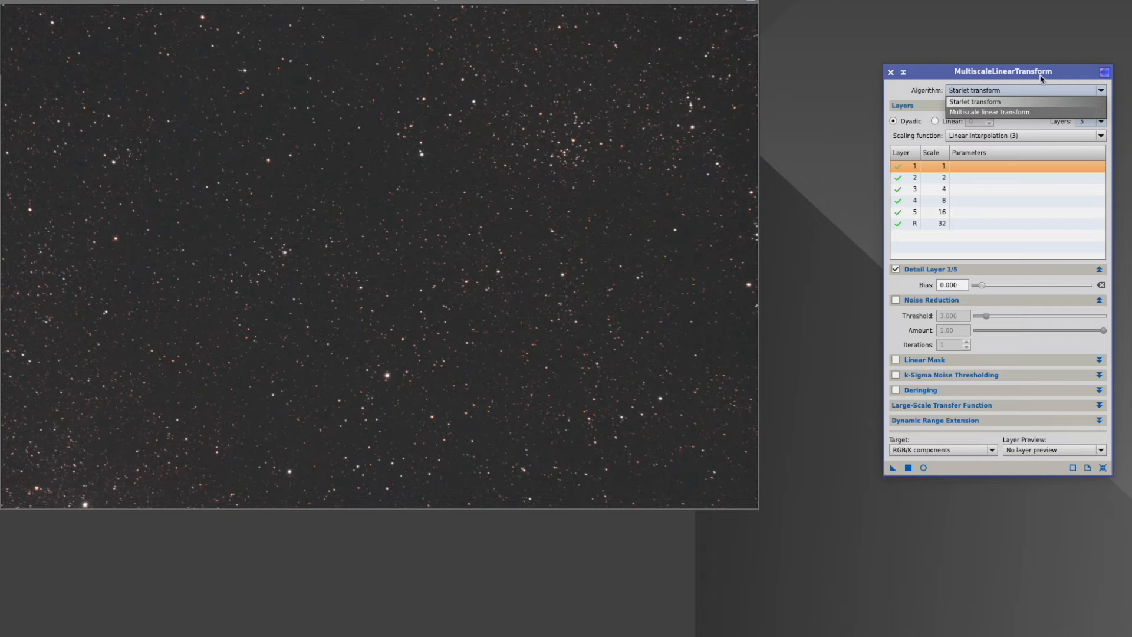
pyautogui.moveTo(1063, 71)
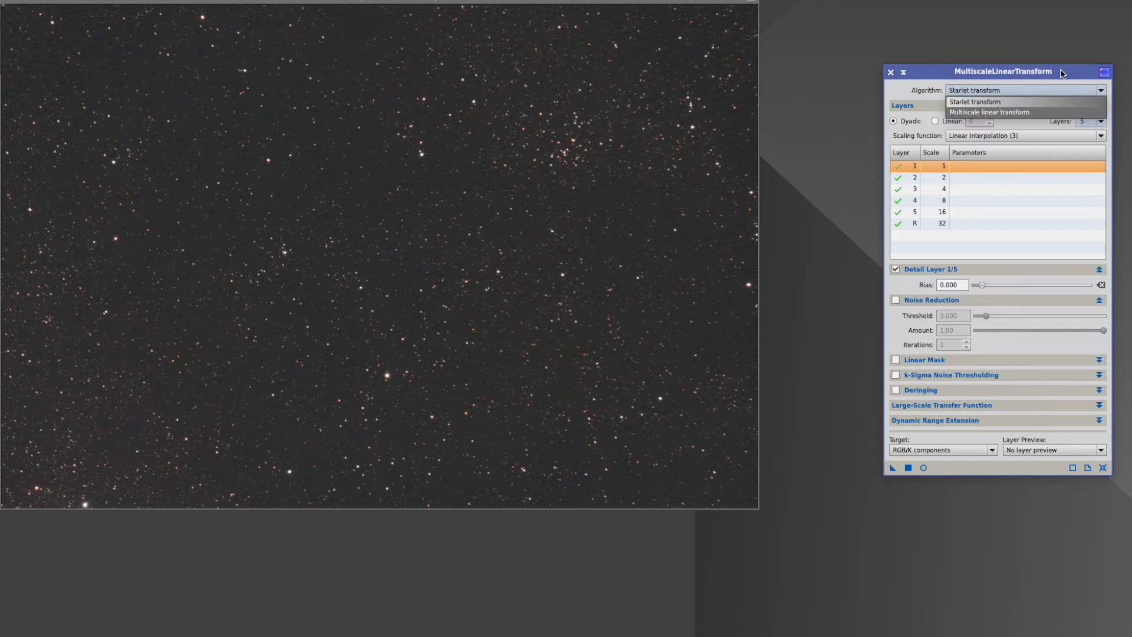
pyautogui.click(979, 102)
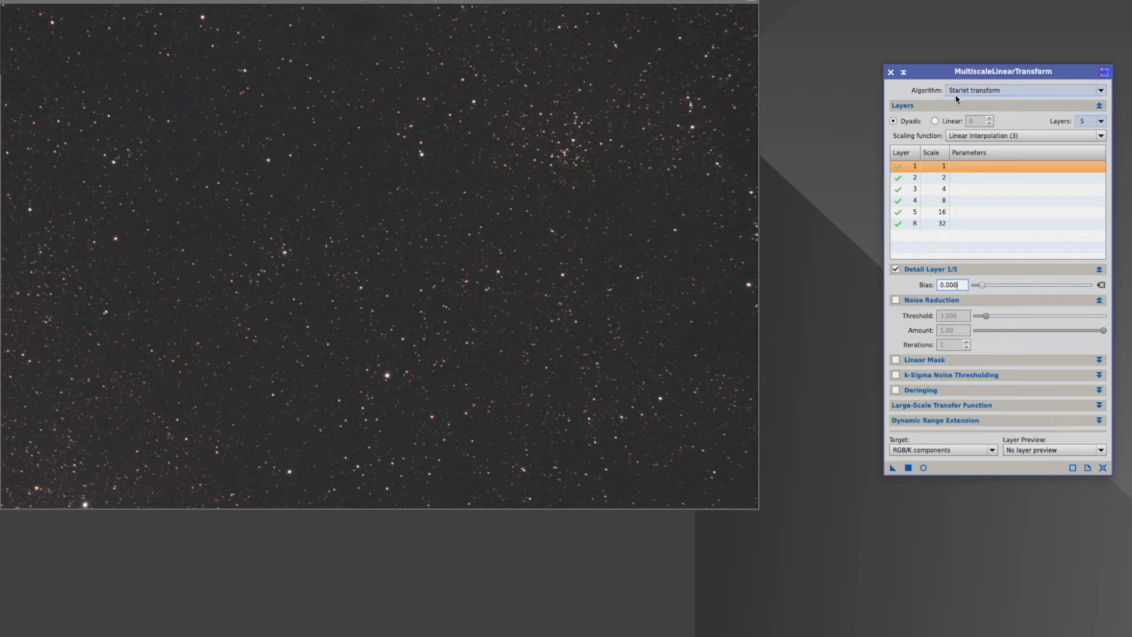
pyautogui.moveTo(993, 99)
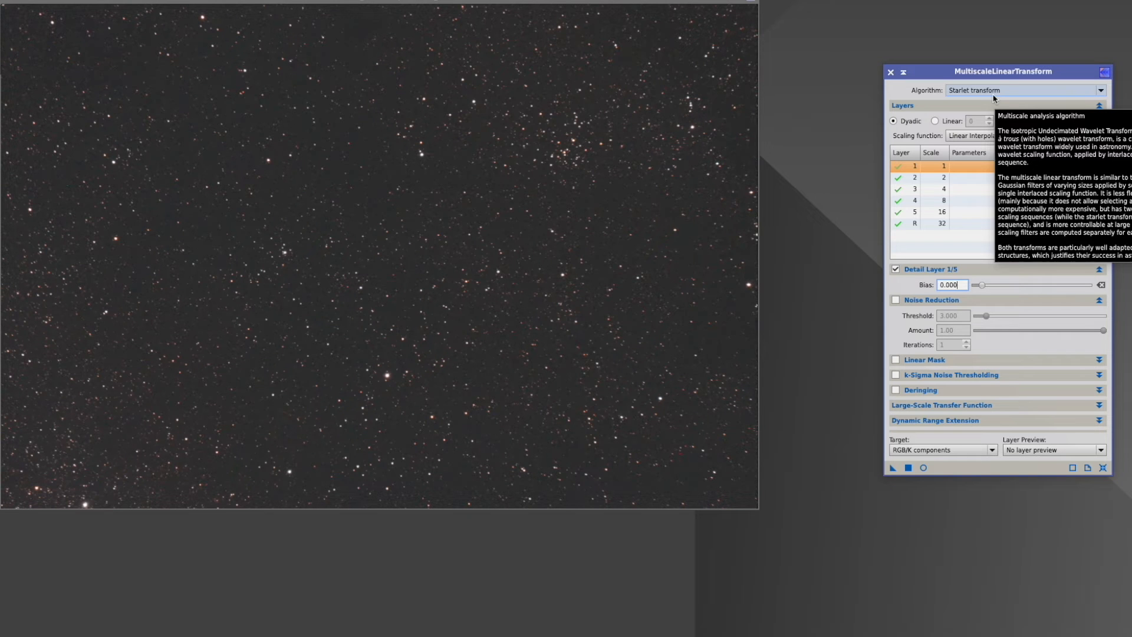
pyautogui.moveTo(909, 92)
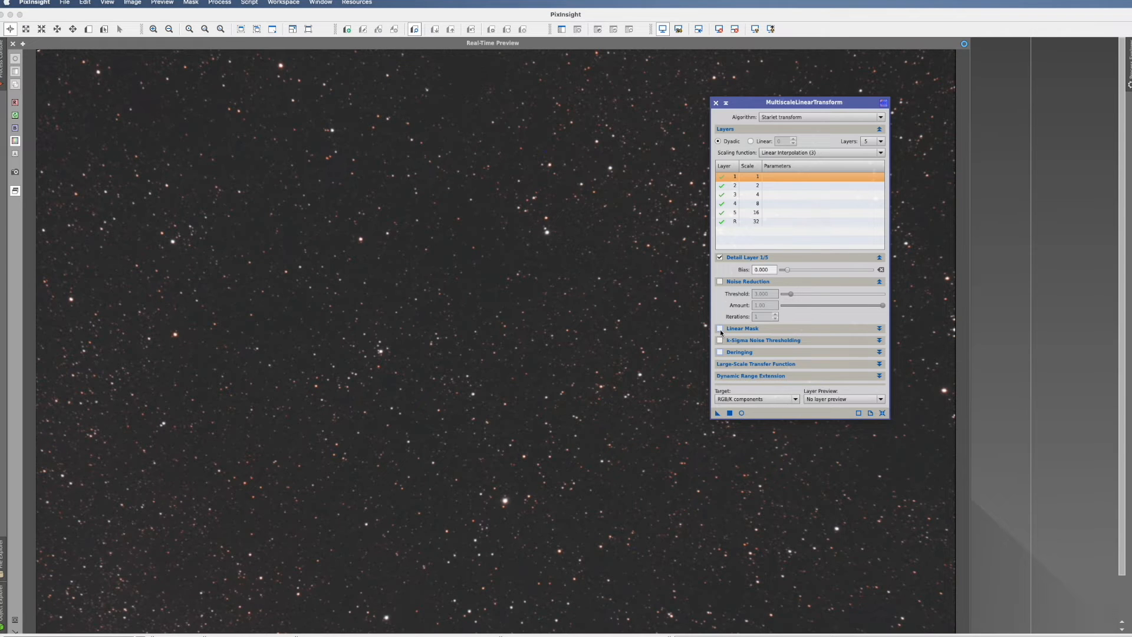
# Enable the linear mask, check it in a Real-Time Preview with amplification 2, then collapse its settings.
pyautogui.click(719, 327)
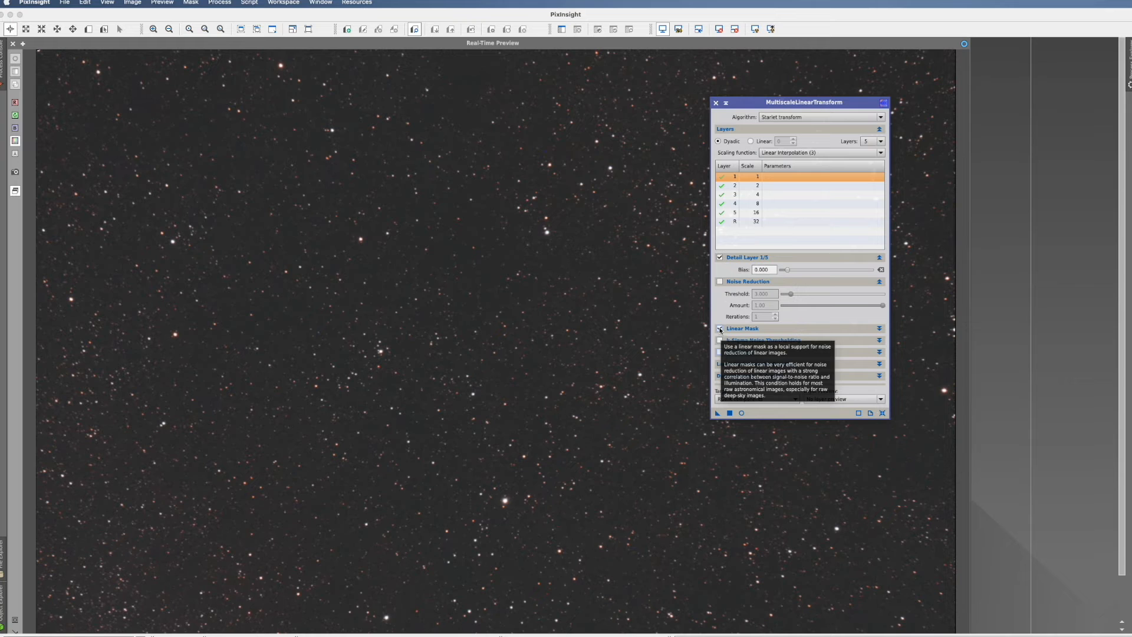
pyautogui.click(719, 328)
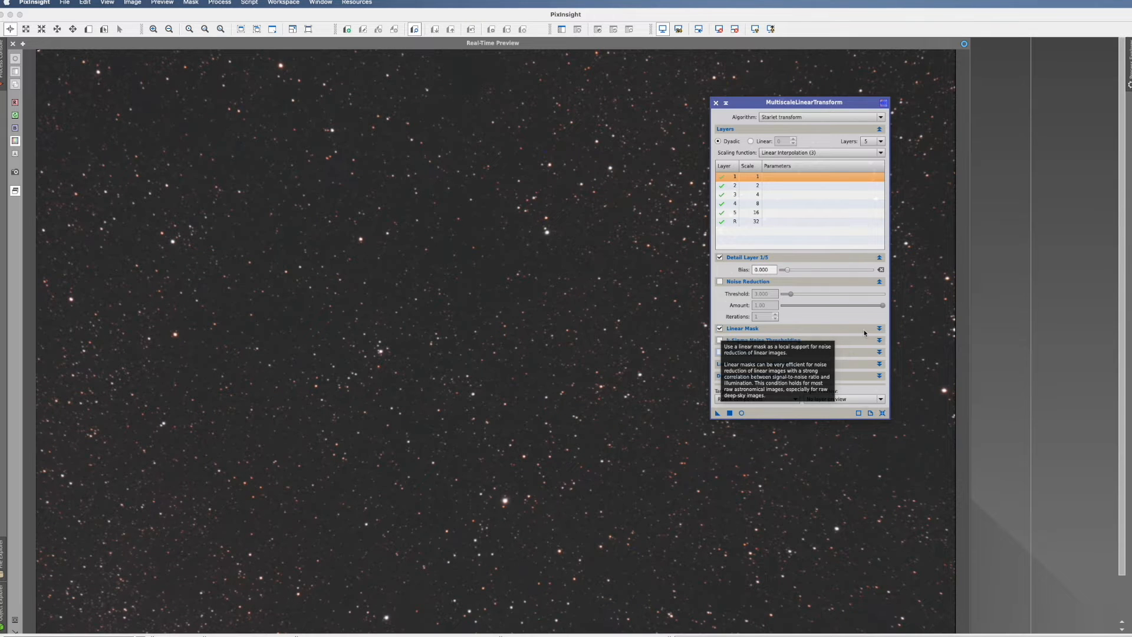
pyautogui.click(878, 328)
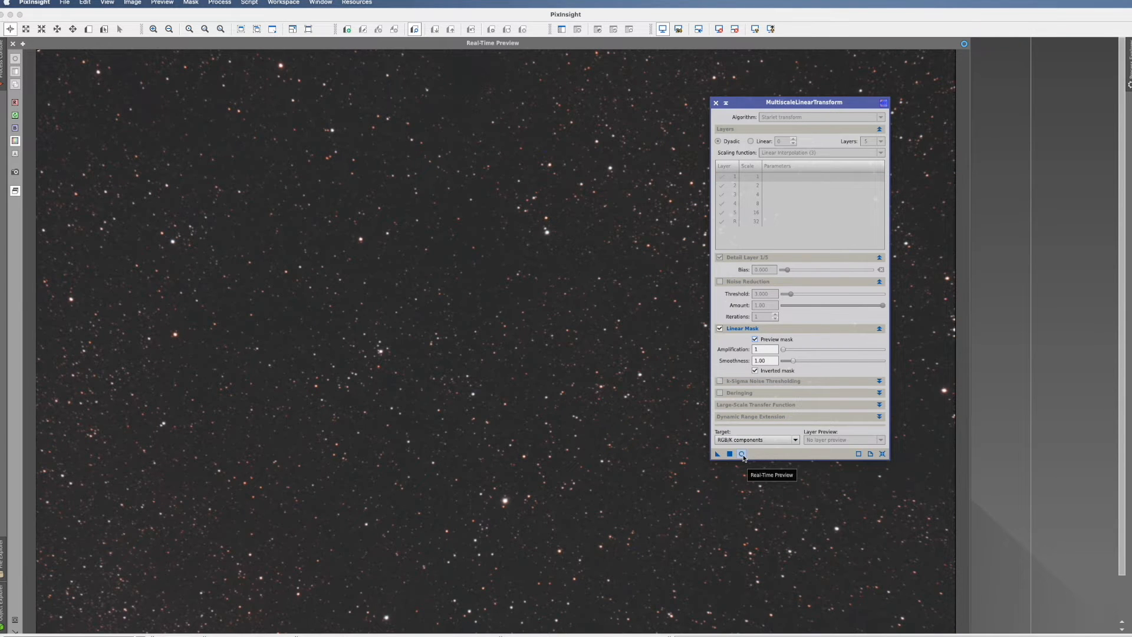
pyautogui.click(741, 453)
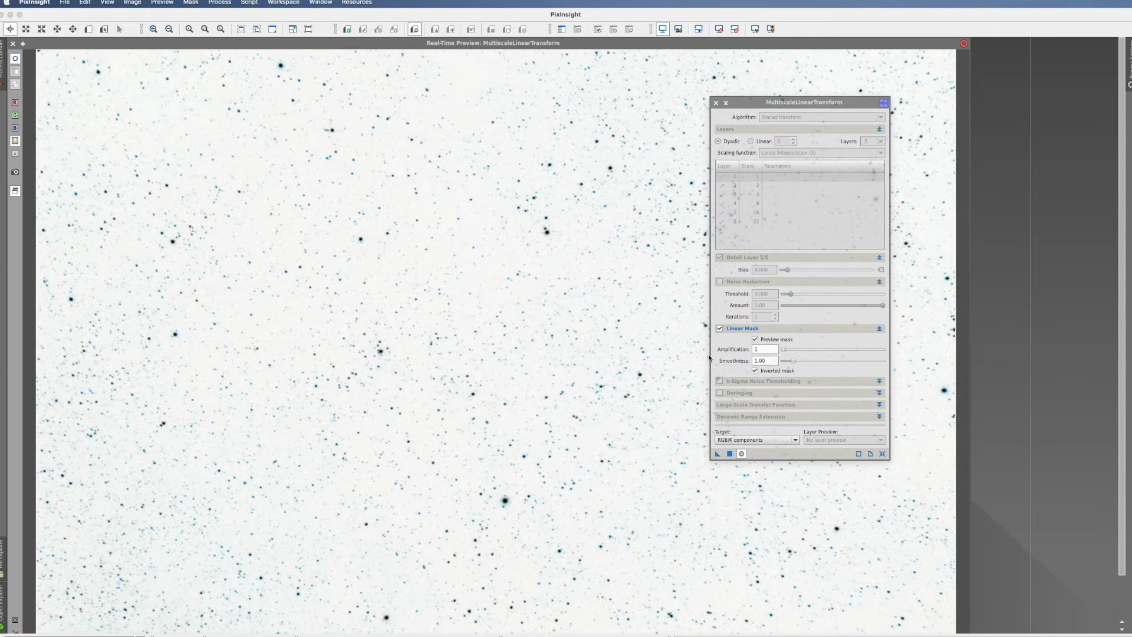
pyautogui.click(764, 349)
pyautogui.write('2')
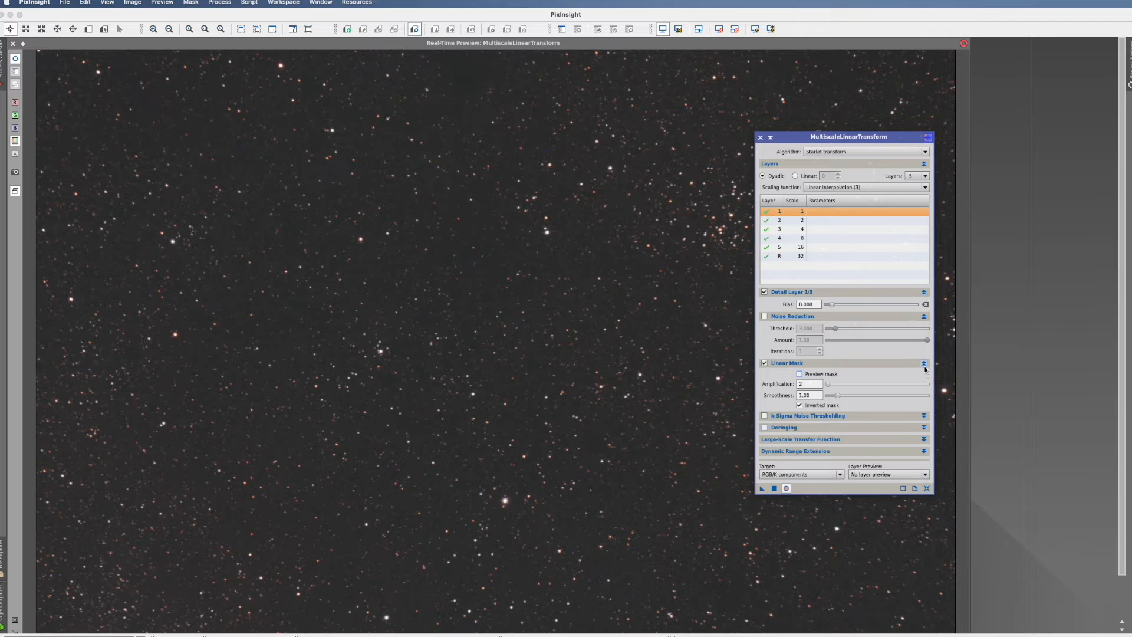
pyautogui.click(924, 363)
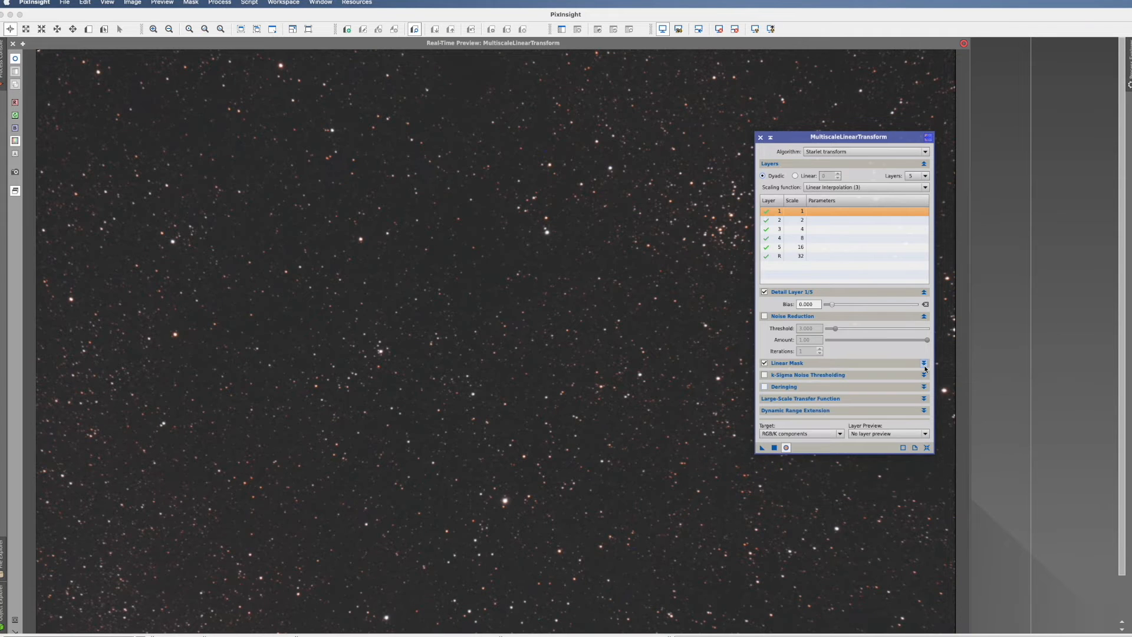
pyautogui.moveTo(788, 364)
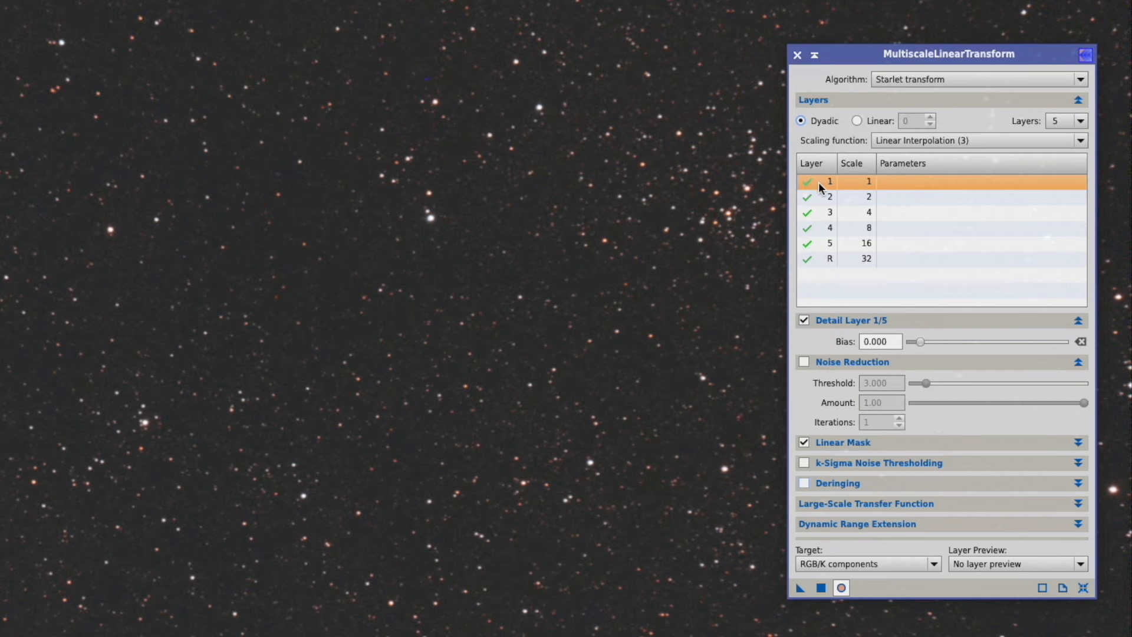
# Disable wavelet layer 1 in the Layers list, toggling it before leaving it off.
pyautogui.click(807, 198)
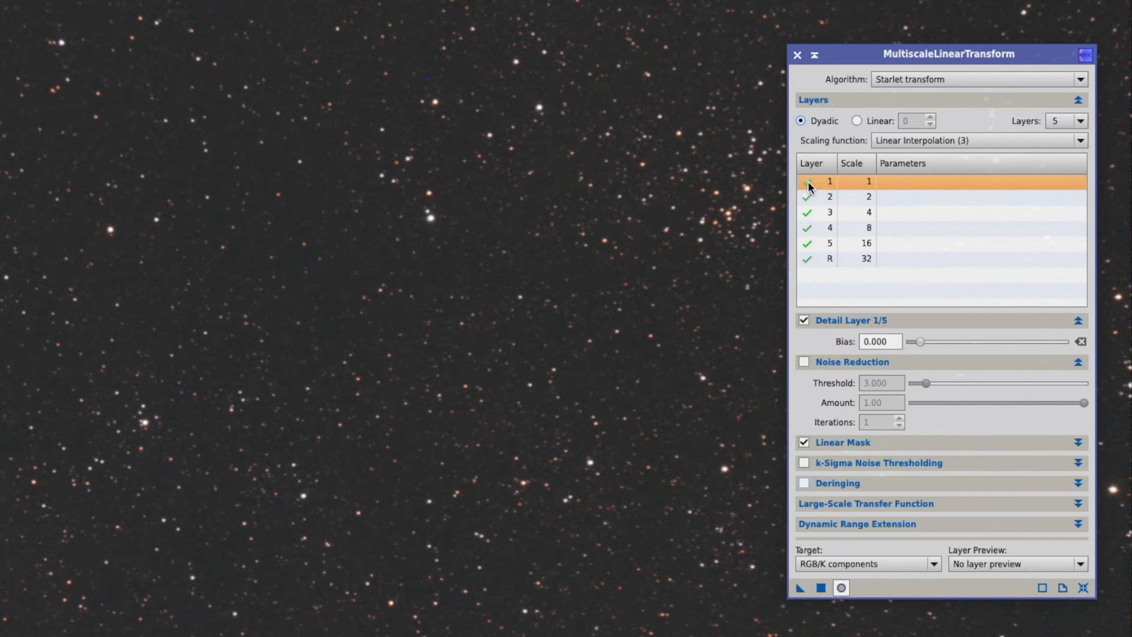
pyautogui.click(806, 182)
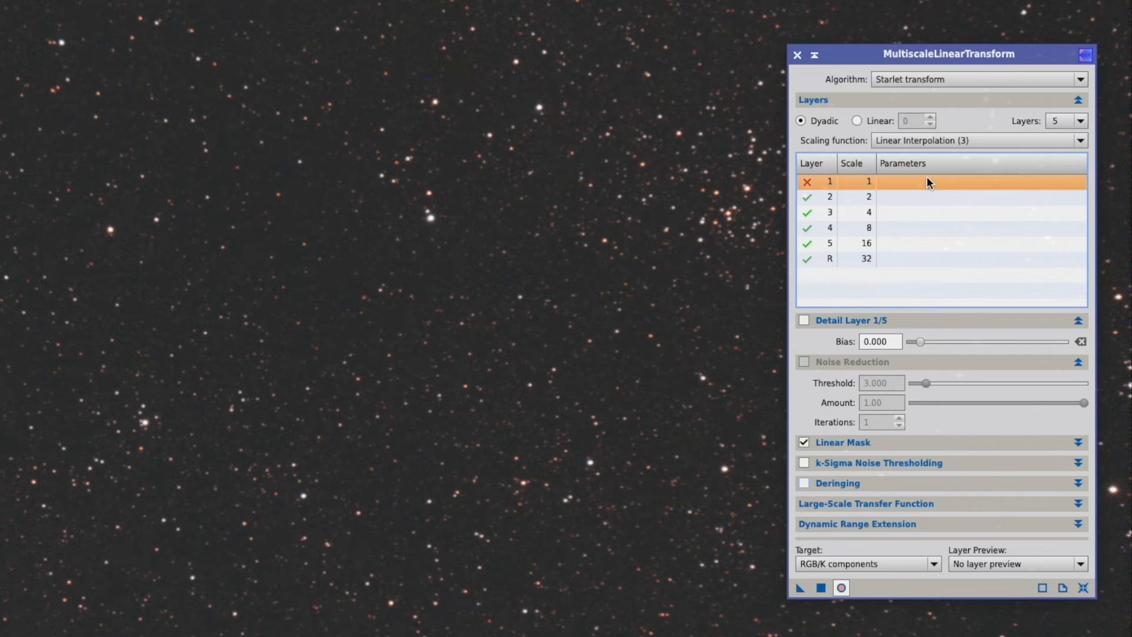
pyautogui.click(807, 181)
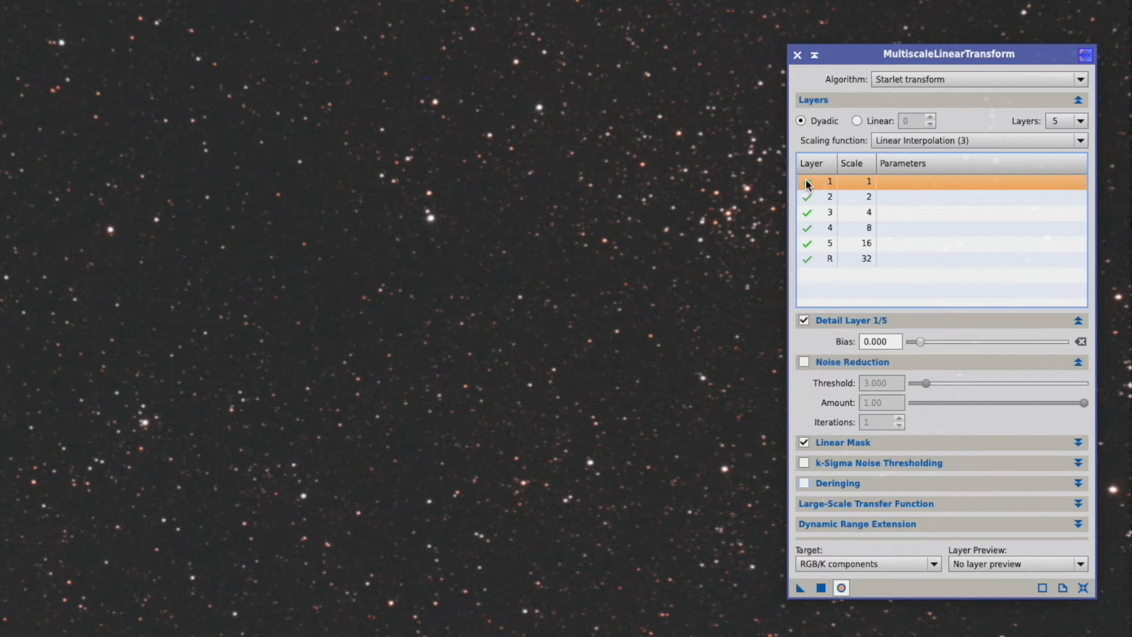
pyautogui.click(807, 181)
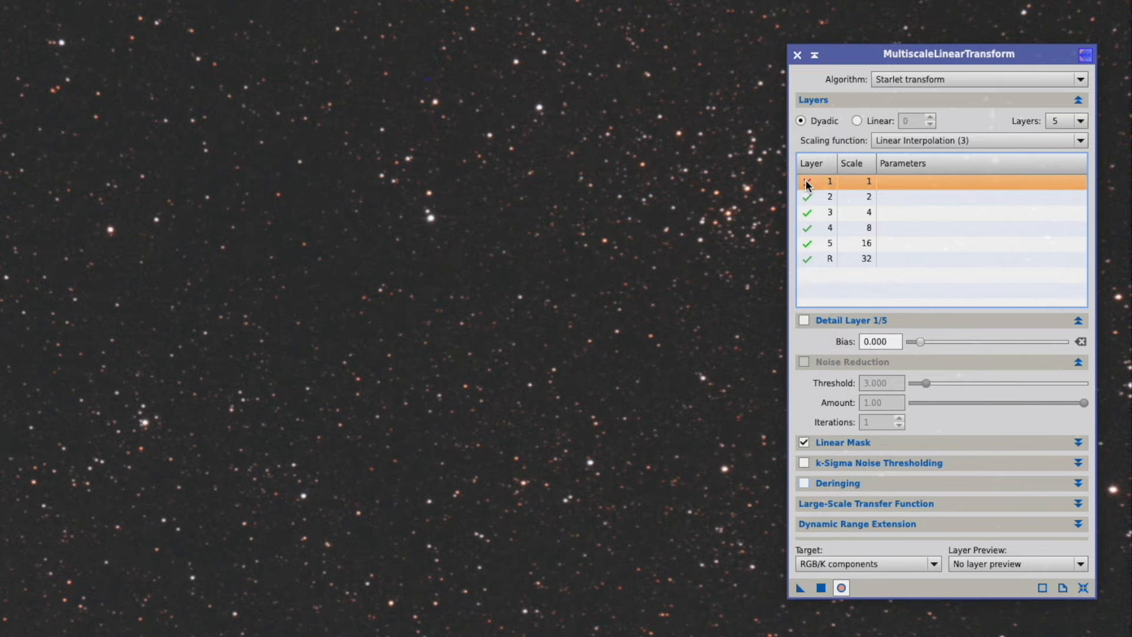
pyautogui.click(807, 181)
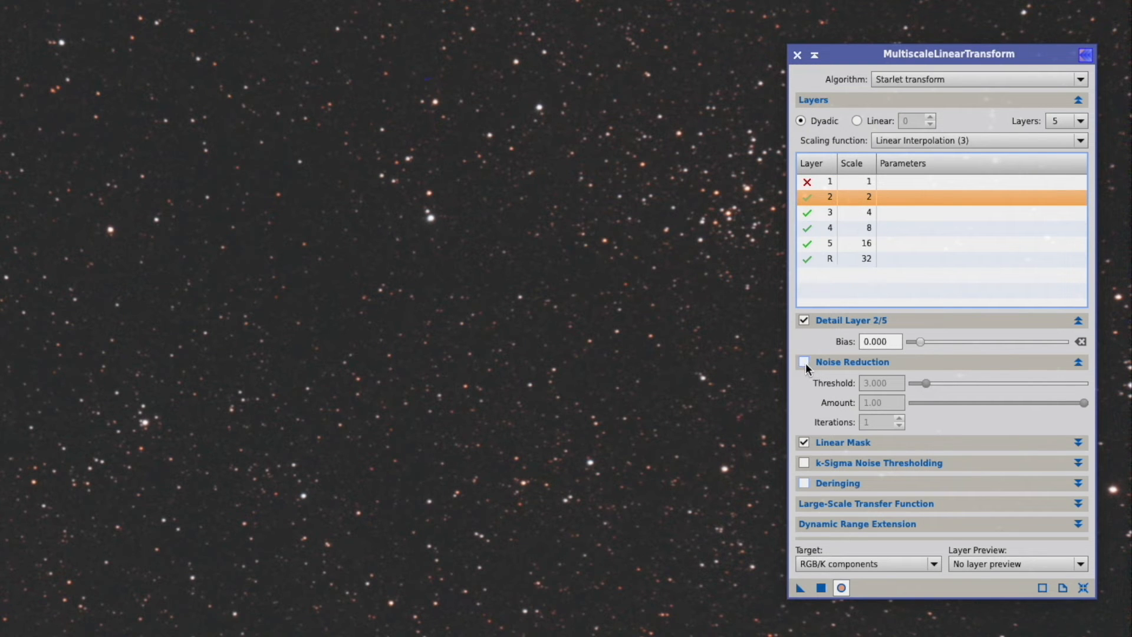
# Enable noise reduction on layer 2 with threshold 3, amount 0.50 and 3 iterations.
pyautogui.click(804, 362)
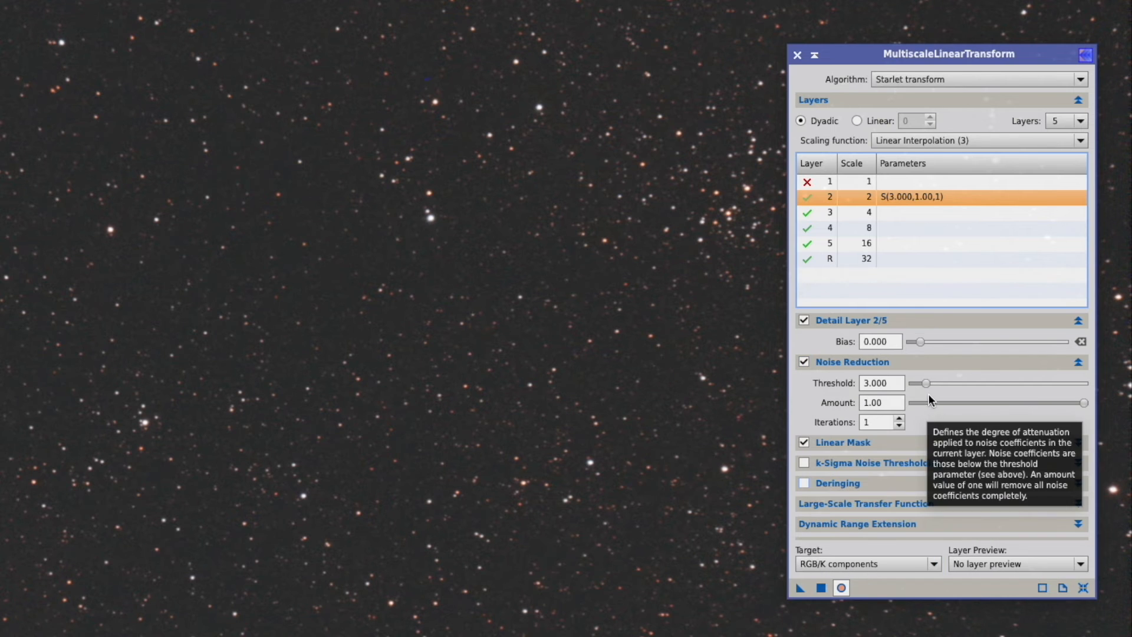
pyautogui.moveTo(857, 399)
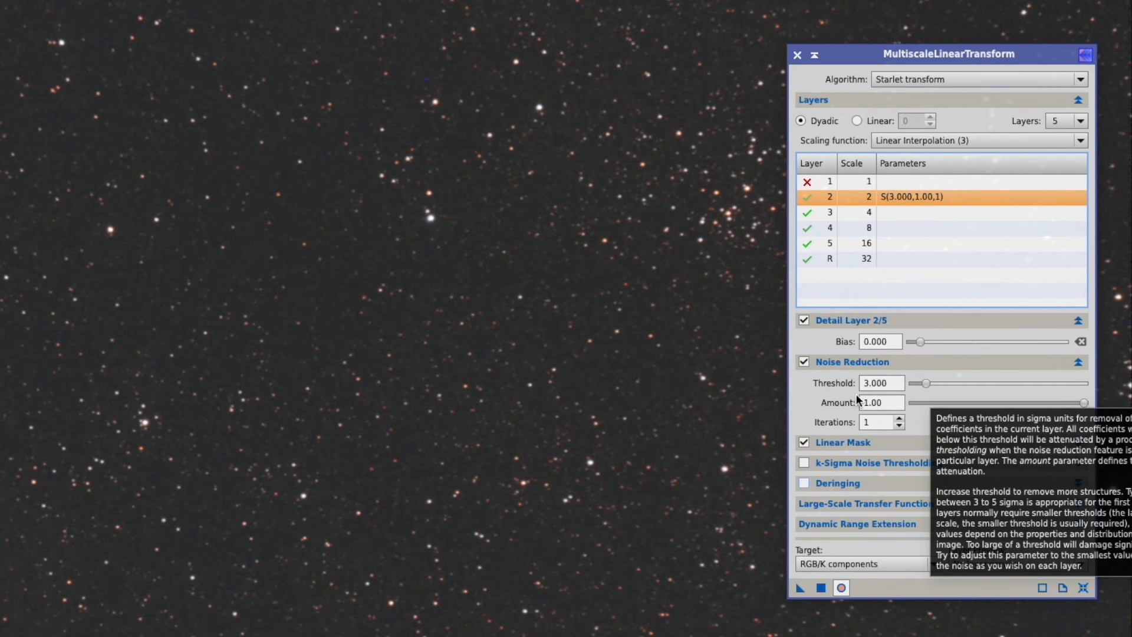
pyautogui.moveTo(615, 388)
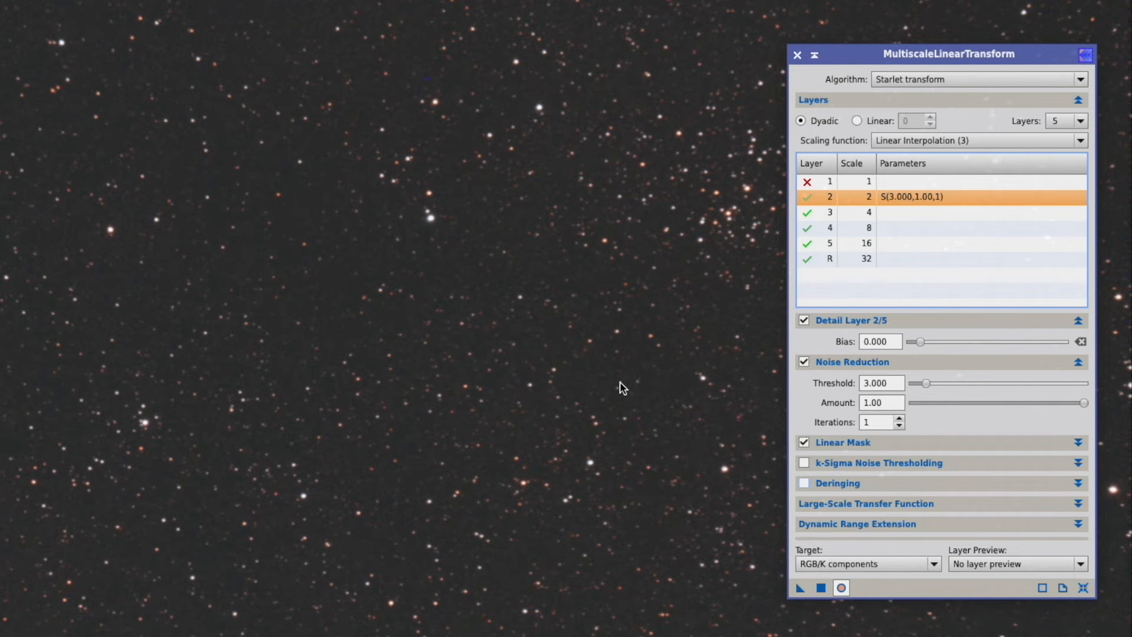
pyautogui.moveTo(843, 404)
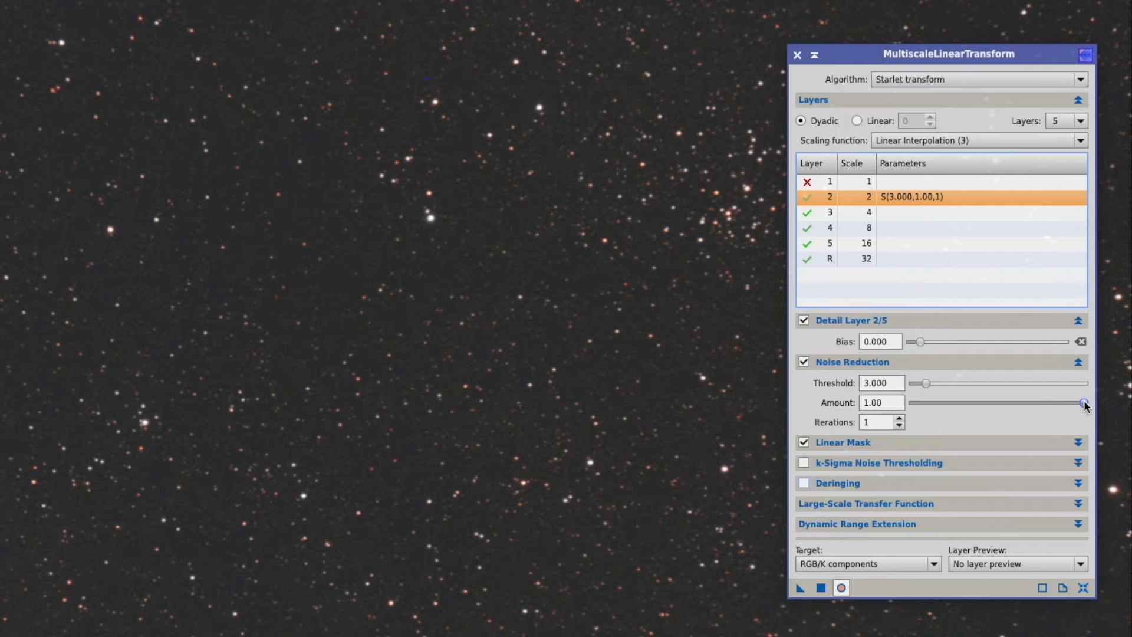
pyautogui.moveTo(1083, 402); pyautogui.dragTo(1002, 402)
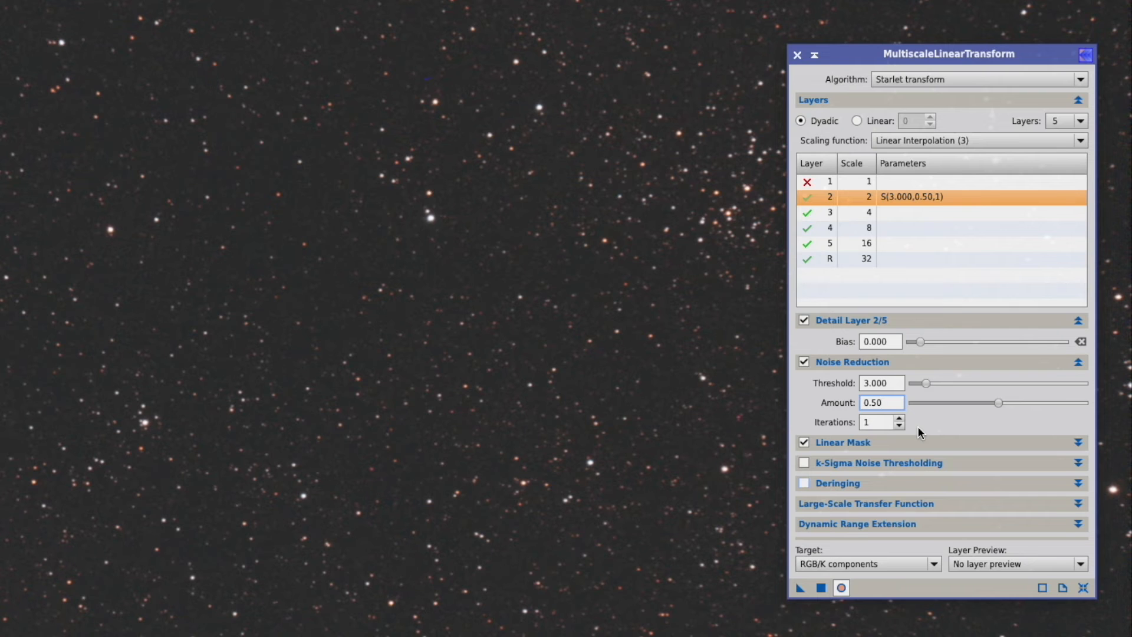
pyautogui.click(898, 419)
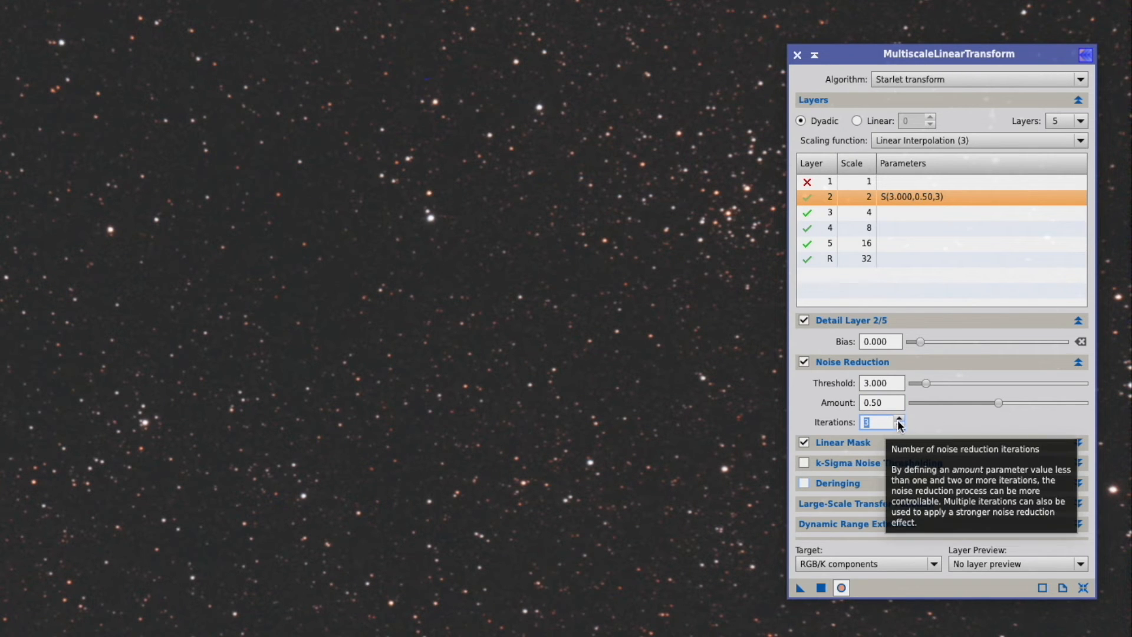
pyautogui.moveTo(929, 423)
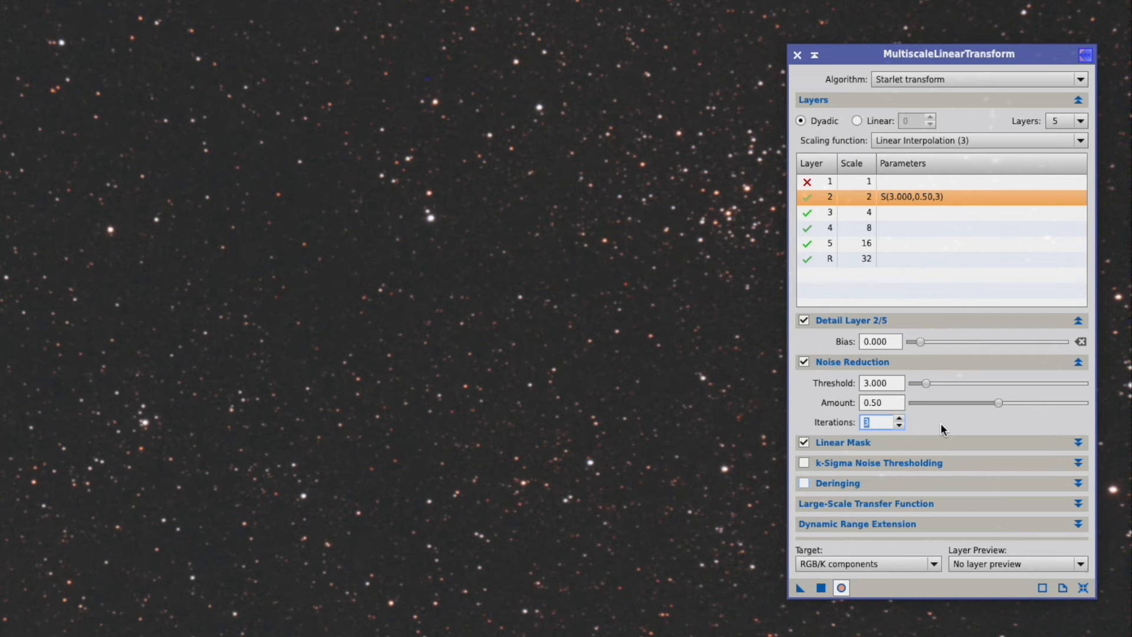
pyautogui.moveTo(837, 345)
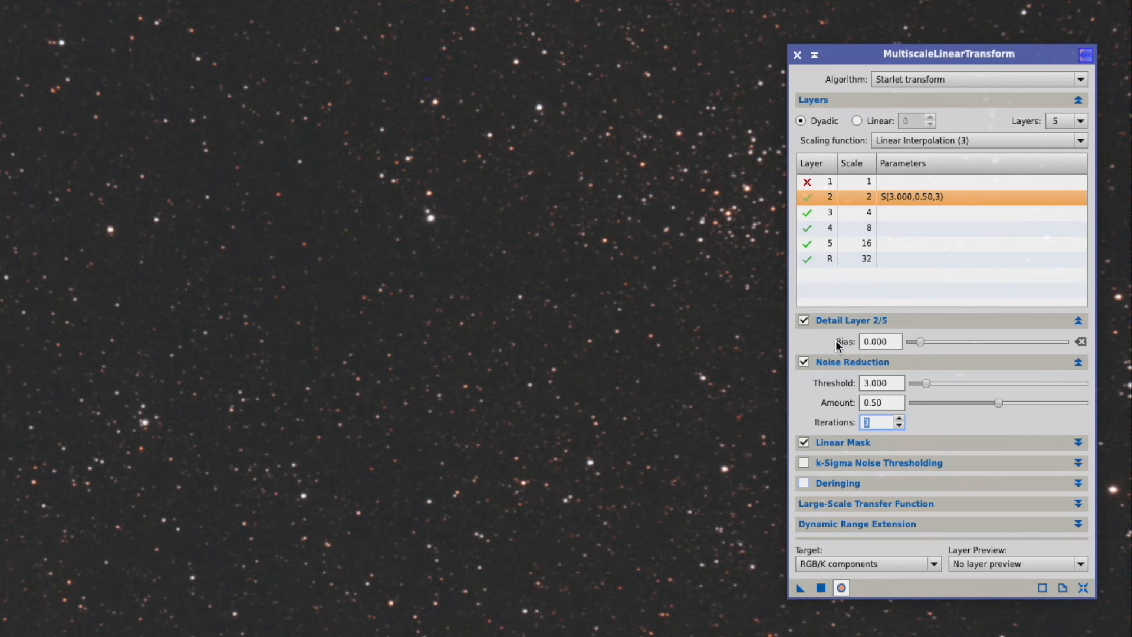
pyautogui.moveTo(818, 354)
pyautogui.write('0.005')
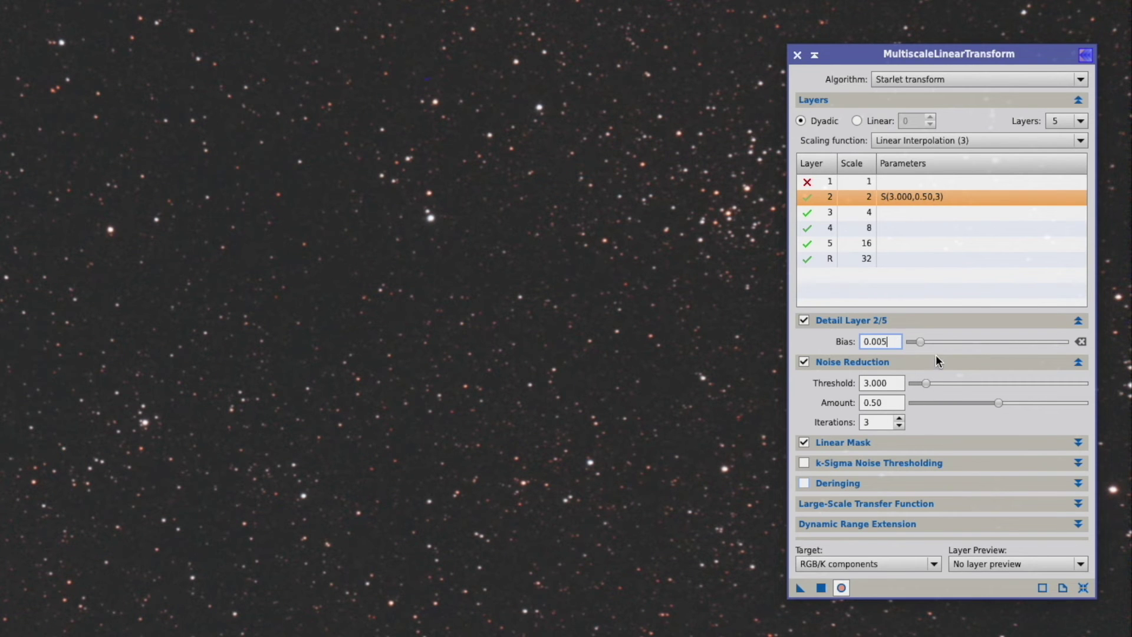
pyautogui.moveTo(822, 342)
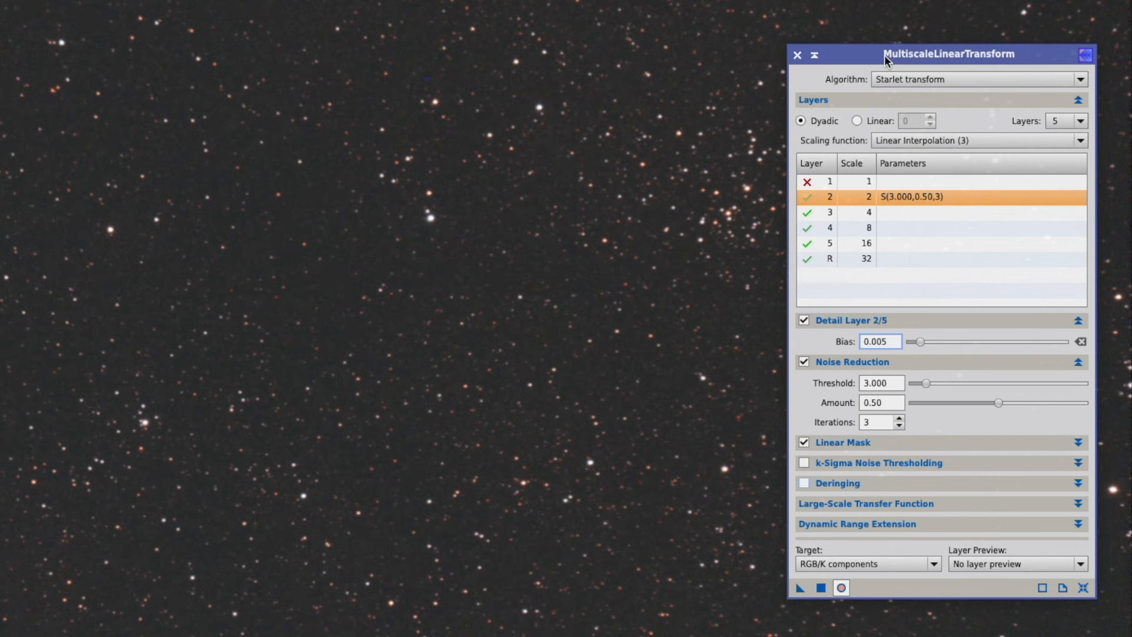
pyautogui.moveTo(879, 342)
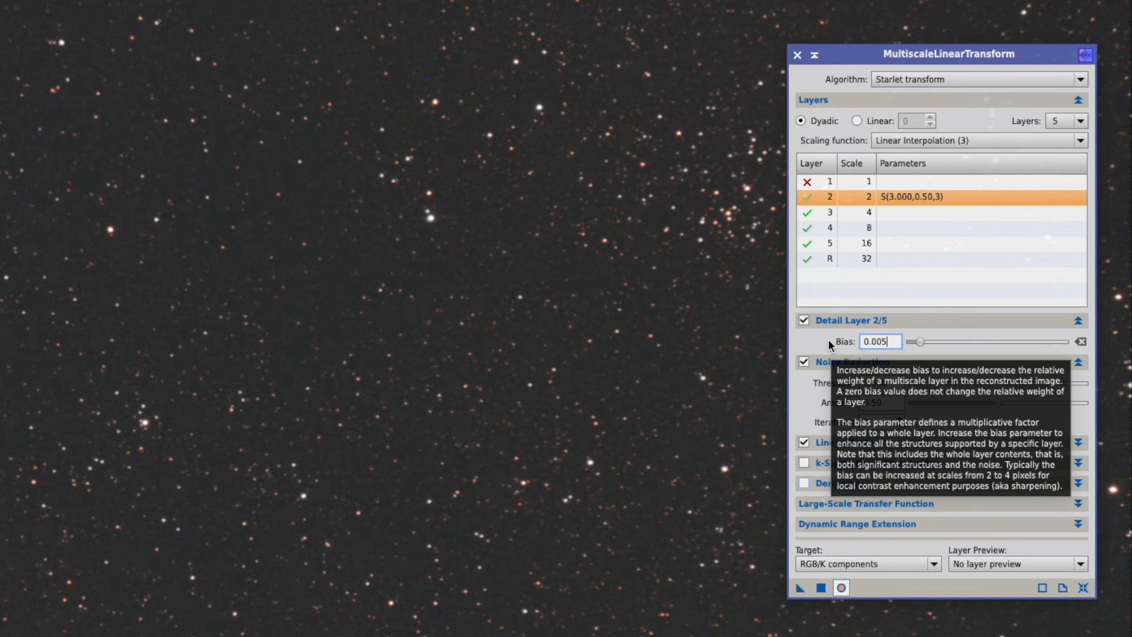
pyautogui.moveTo(932, 344)
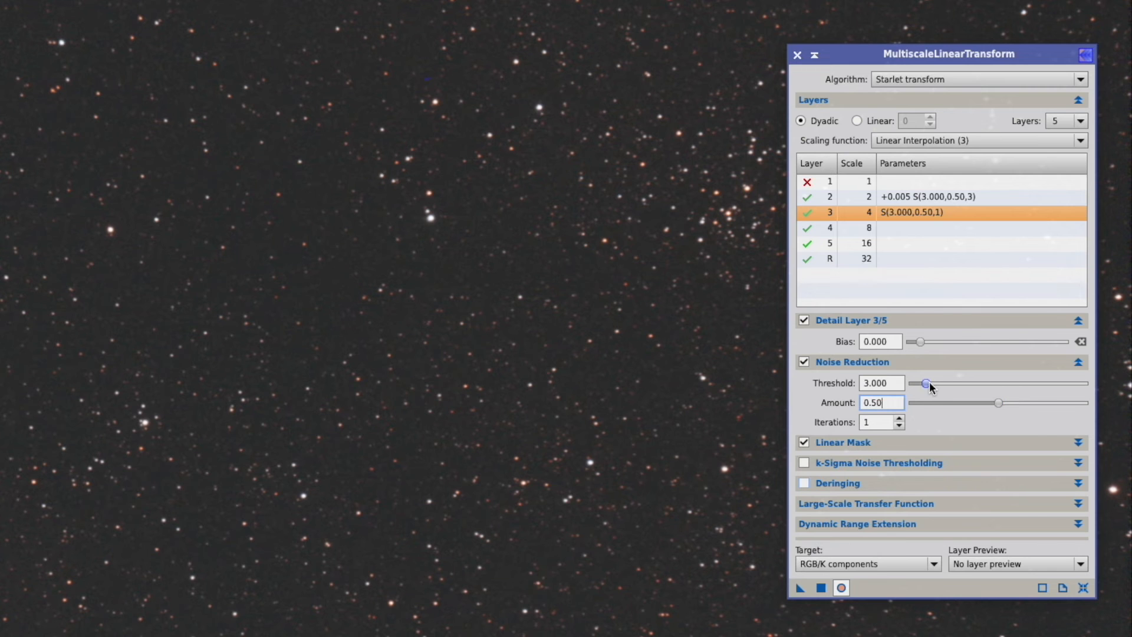
# Finish layer 3 at threshold 2, then give layer 4 noise reduction with amount 0.50 and 2 iterations before selecting layer 5.
pyautogui.moveTo(930, 382); pyautogui.dragTo(921, 382)
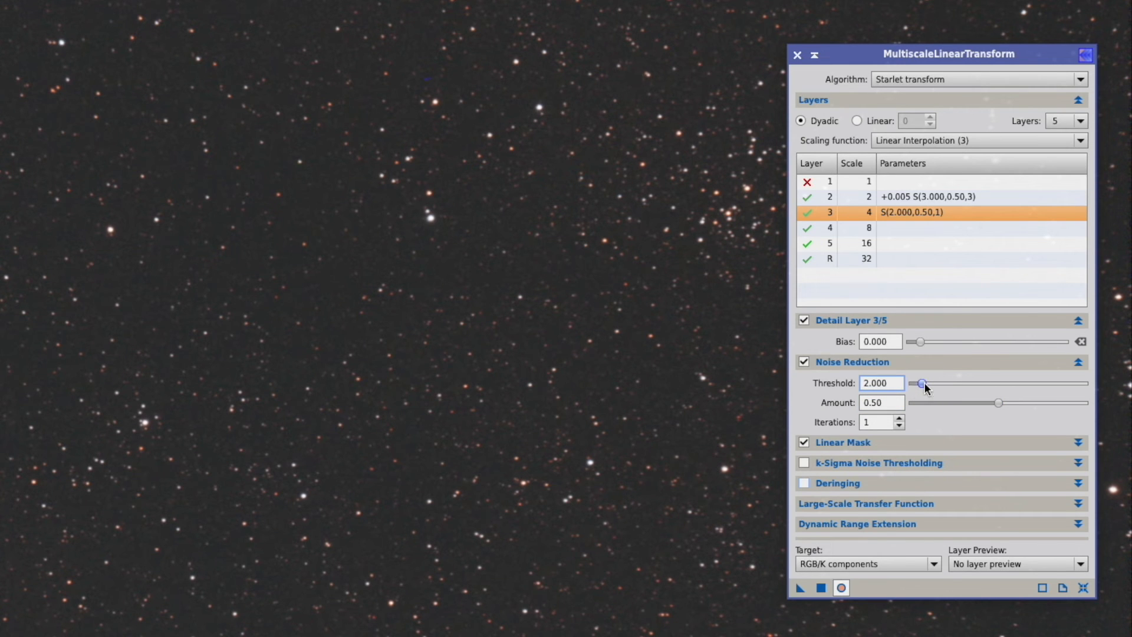
pyautogui.click(899, 417)
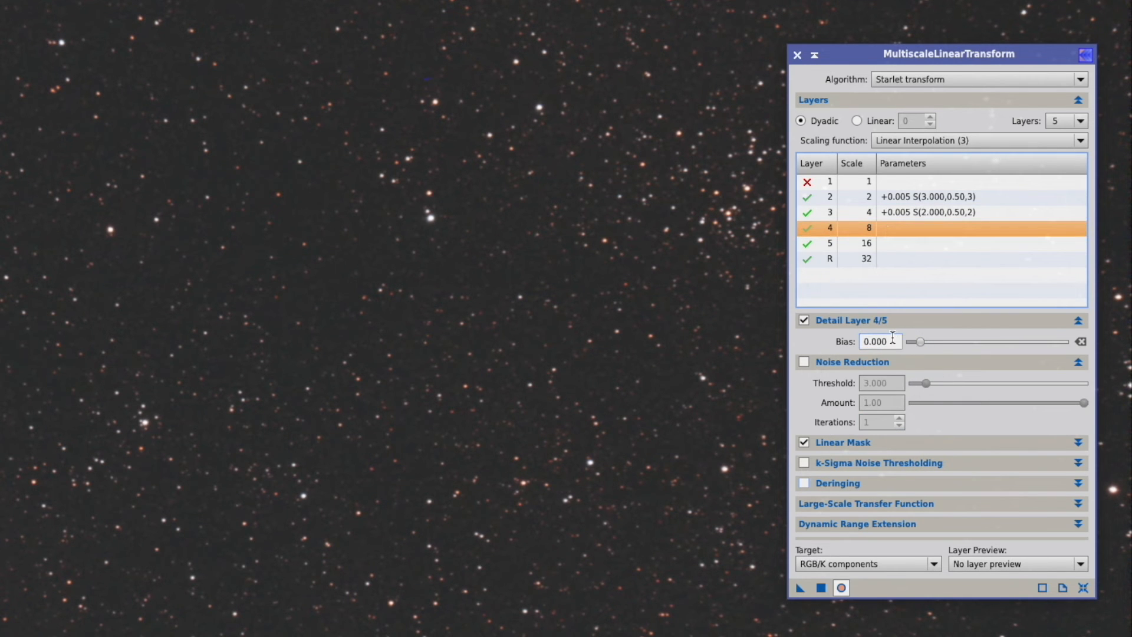
pyautogui.click(804, 362)
pyautogui.write('1.000')
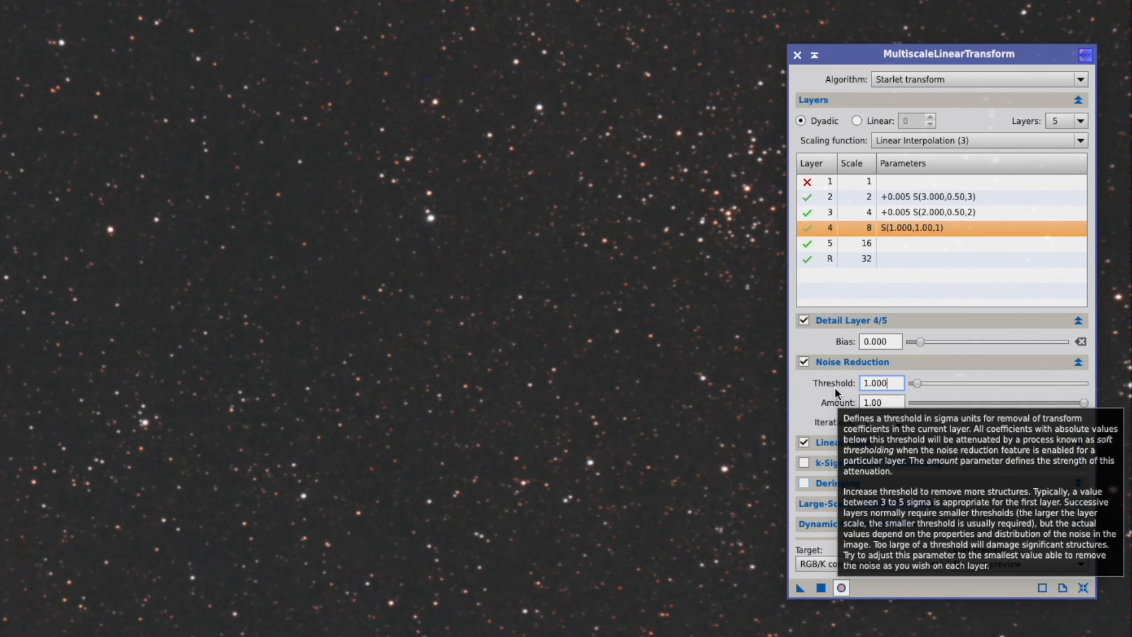
pyautogui.moveTo(989, 403)
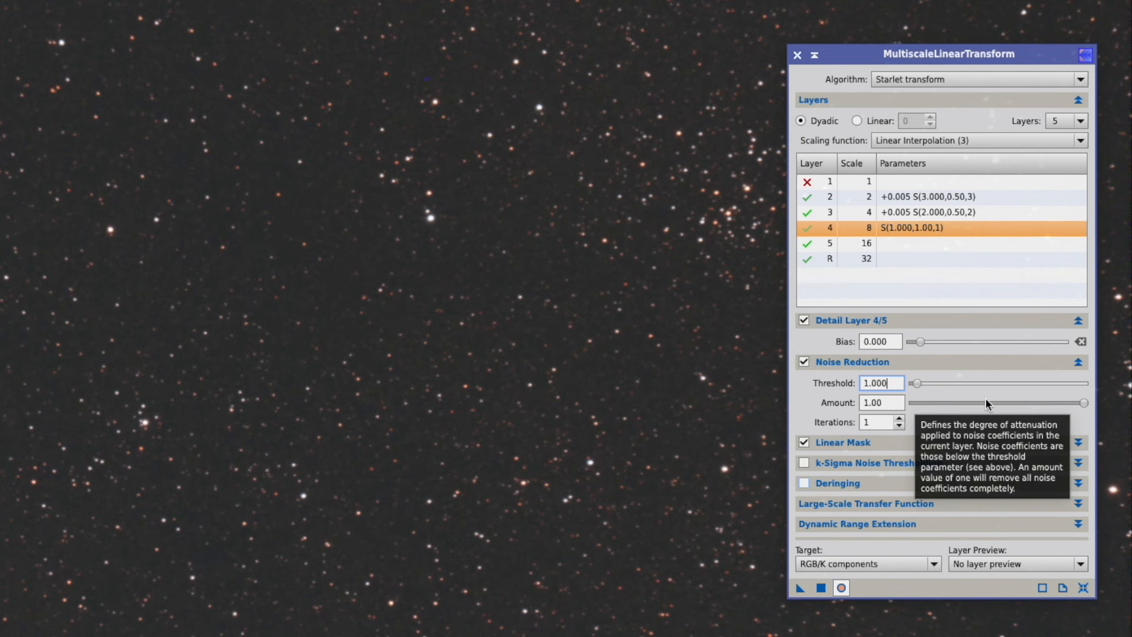
pyautogui.moveTo(1081, 420)
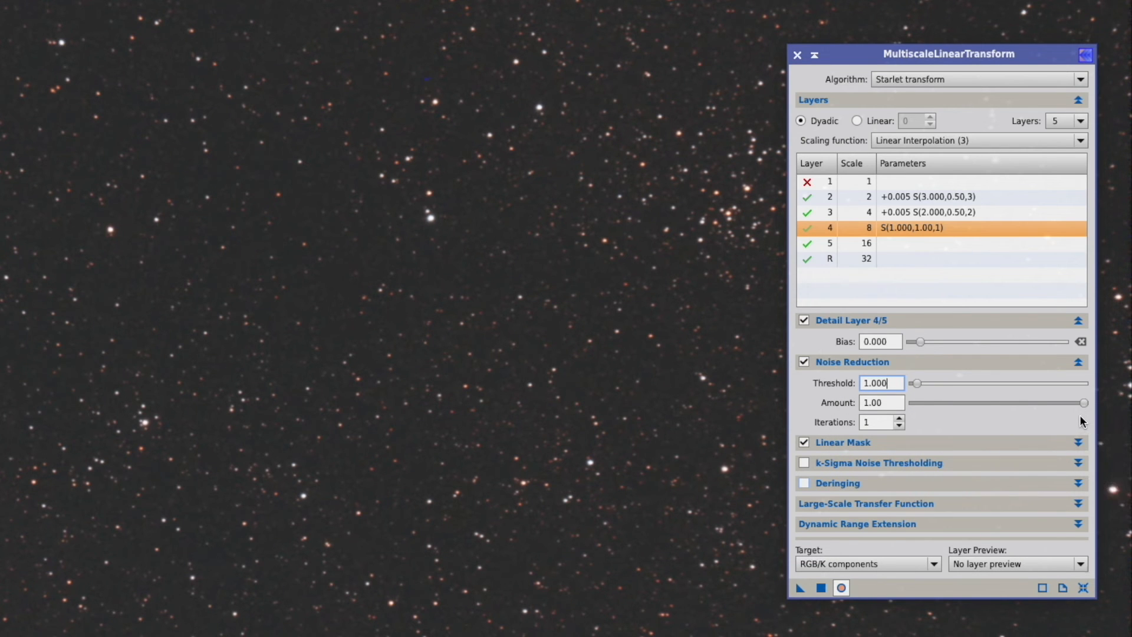
pyautogui.moveTo(1083, 404); pyautogui.dragTo(1020, 404)
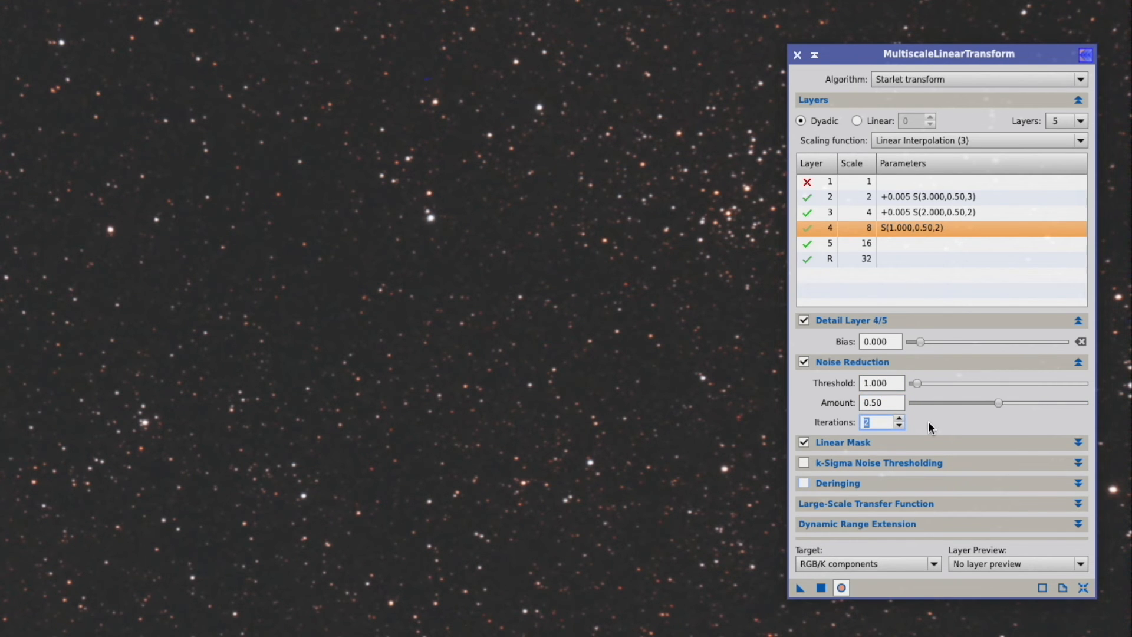
pyautogui.click(872, 243)
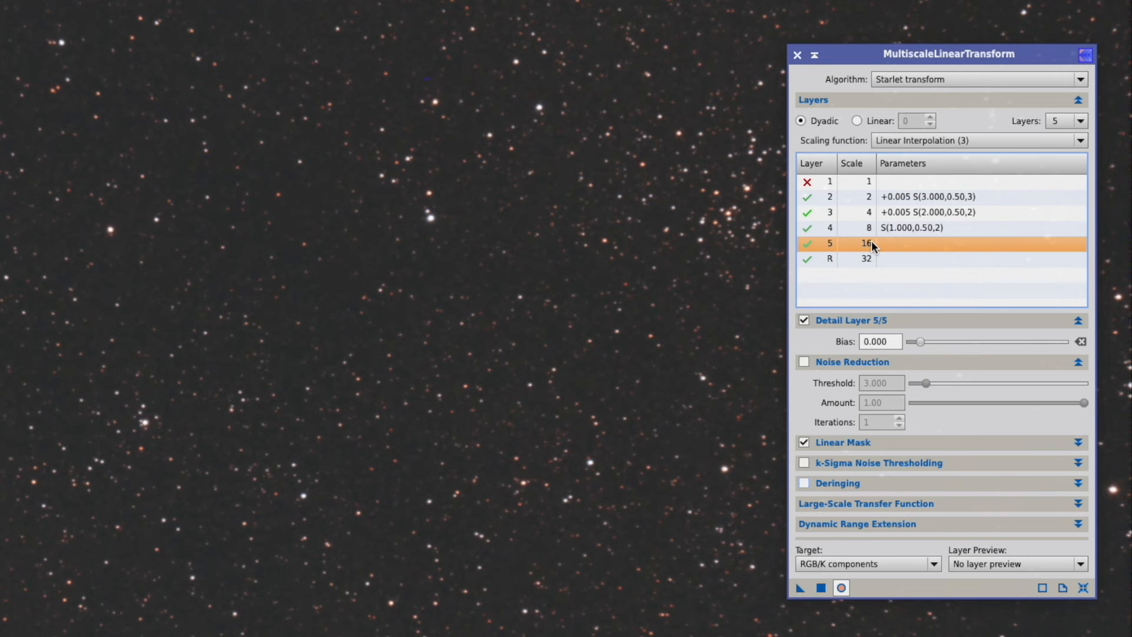
# Enable noise reduction on layer 5 (threshold 0.5, amount 0.50, 1 iteration) and select the residual layer.
pyautogui.click(804, 362)
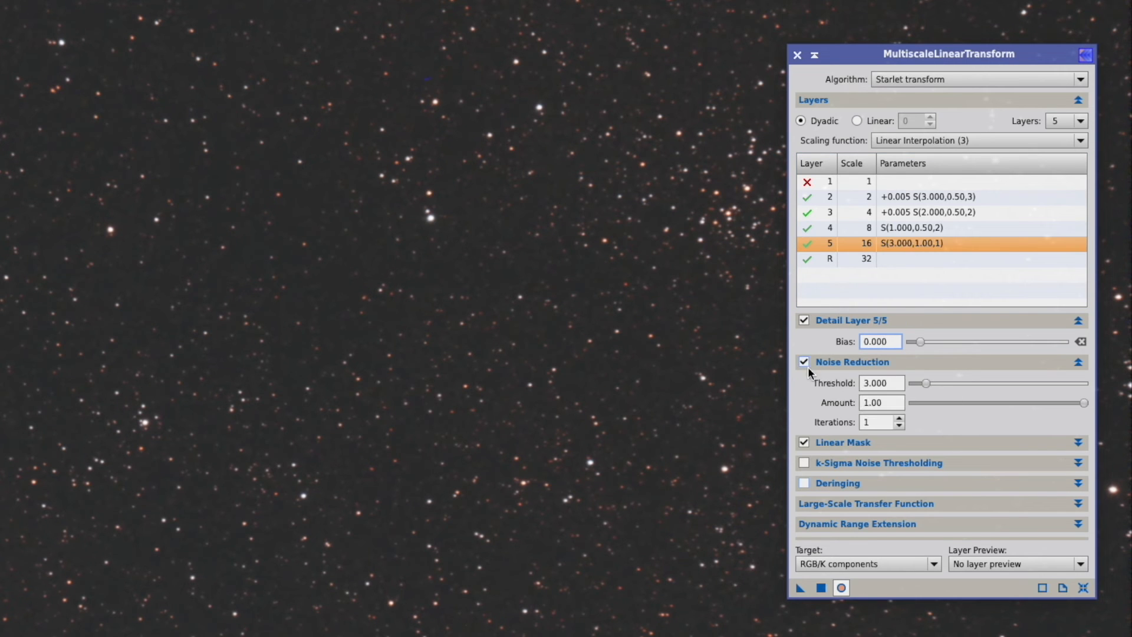
pyautogui.moveTo(927, 385)
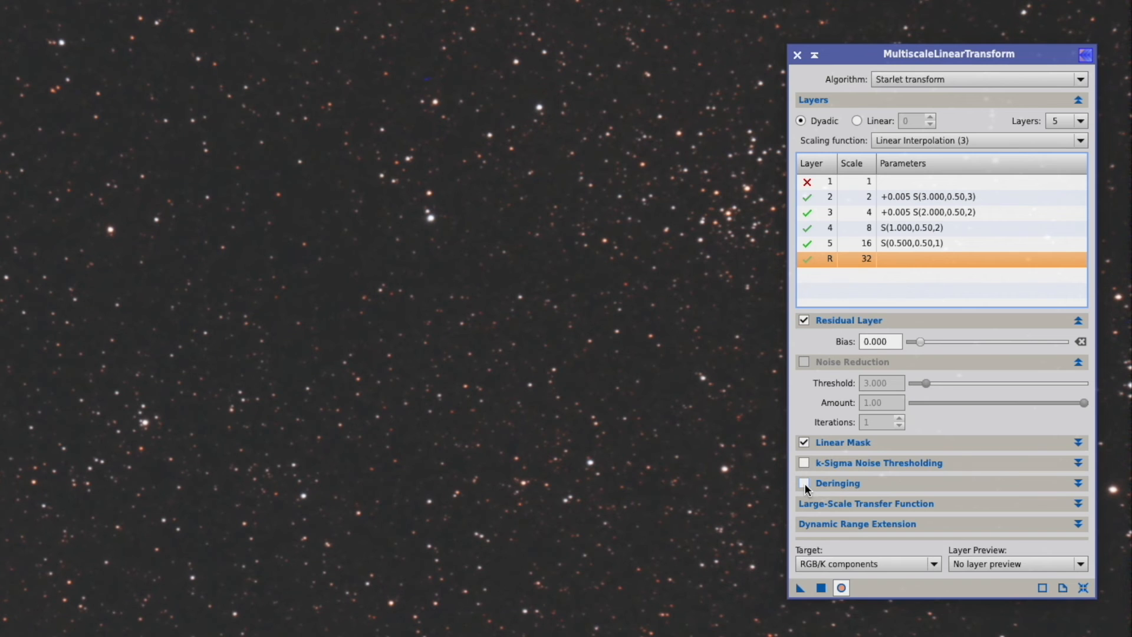
pyautogui.click(804, 483)
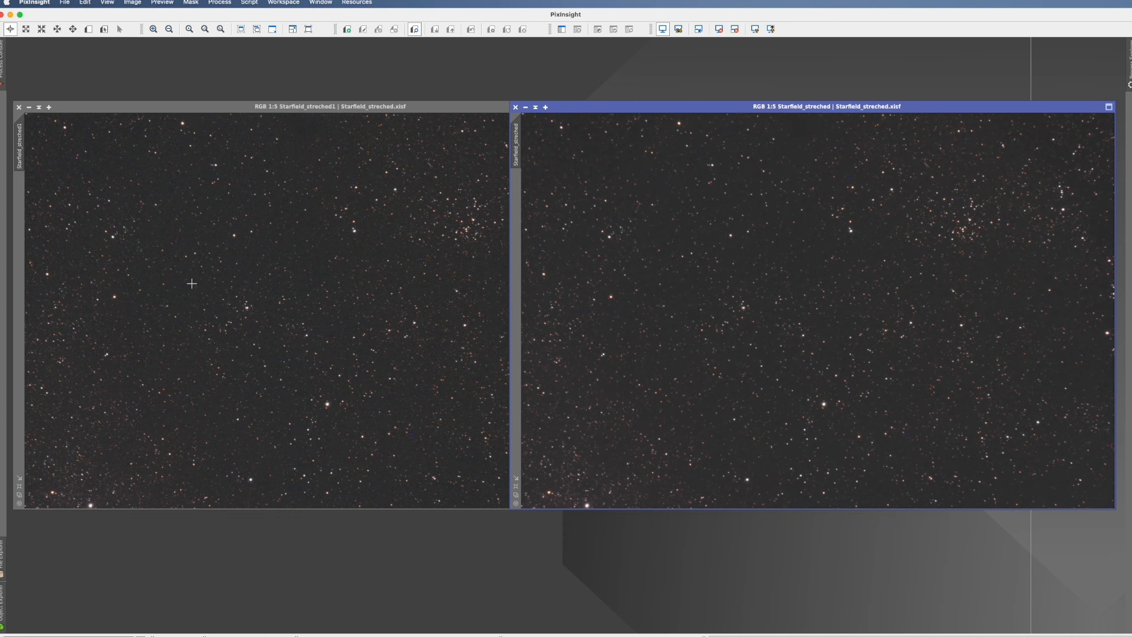
pyautogui.moveTo(734, 227)
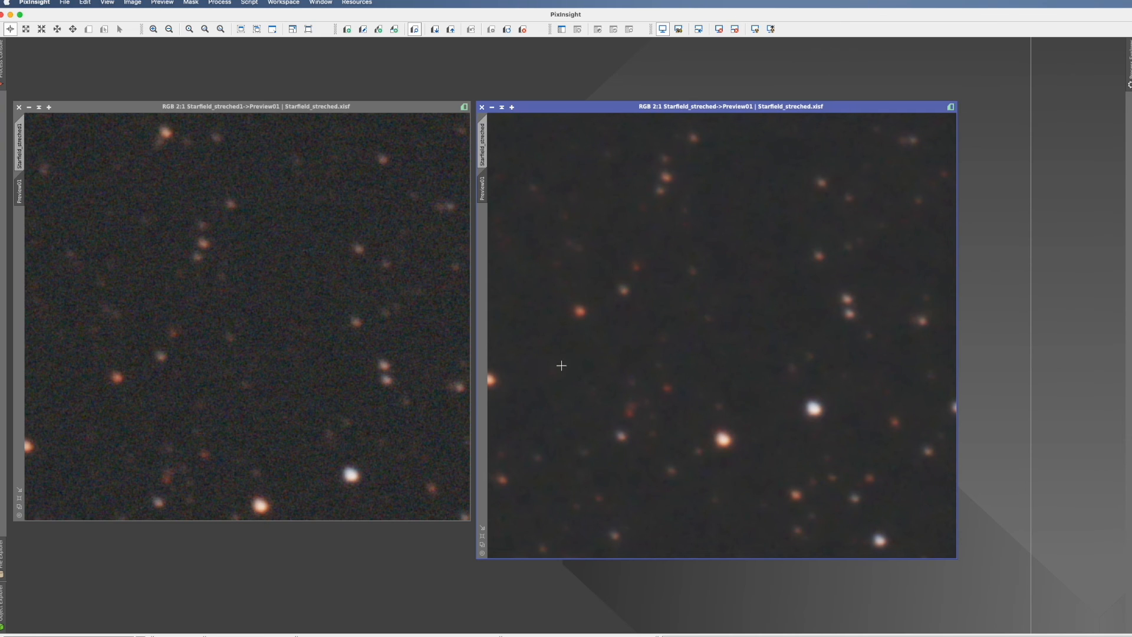
pyautogui.moveTo(722, 266)
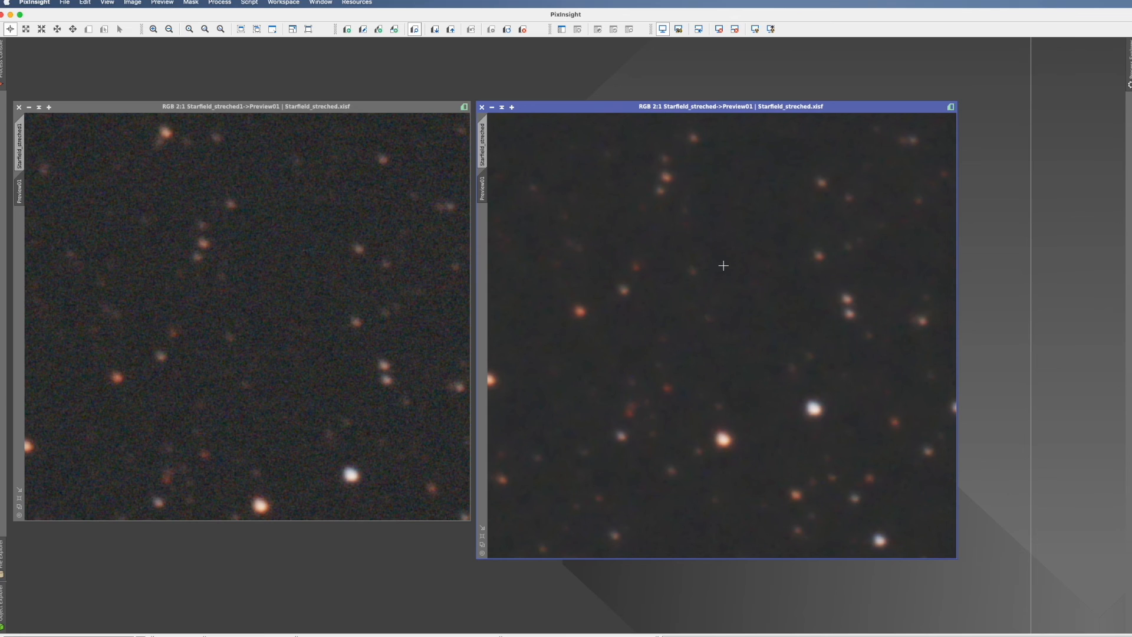
pyautogui.moveTo(300, 375)
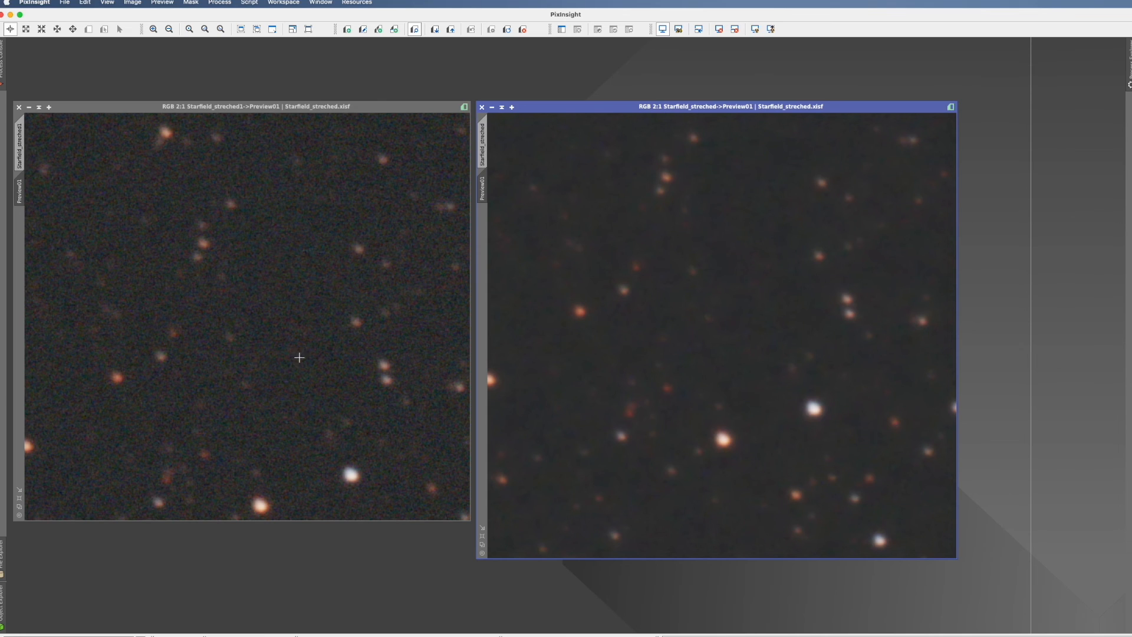
pyautogui.moveTo(682, 255)
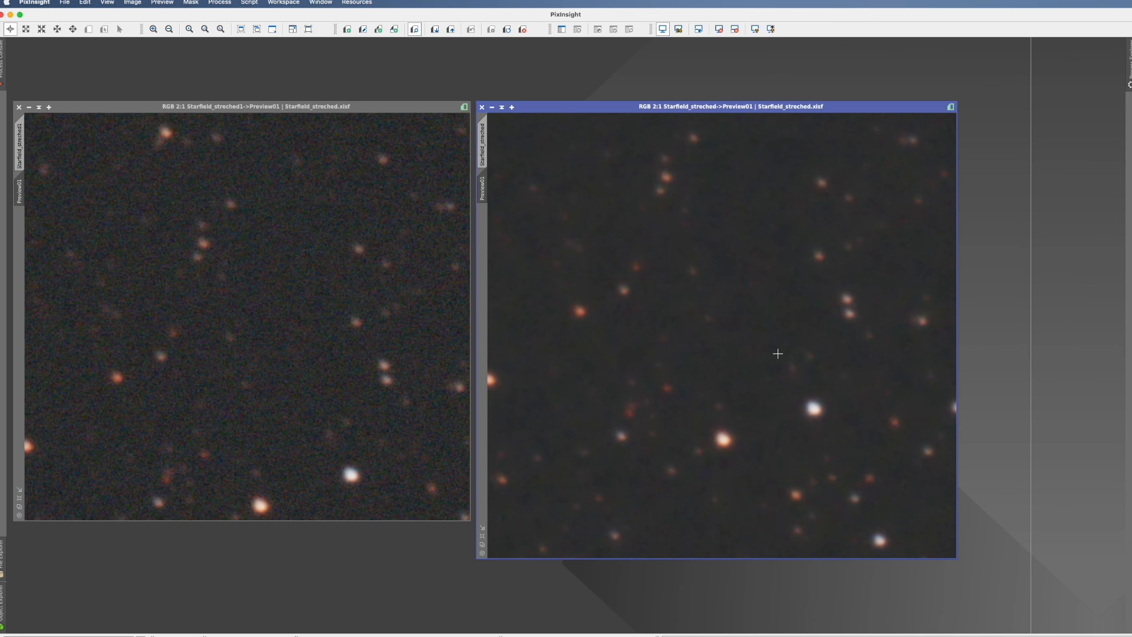
pyautogui.moveTo(777, 345)
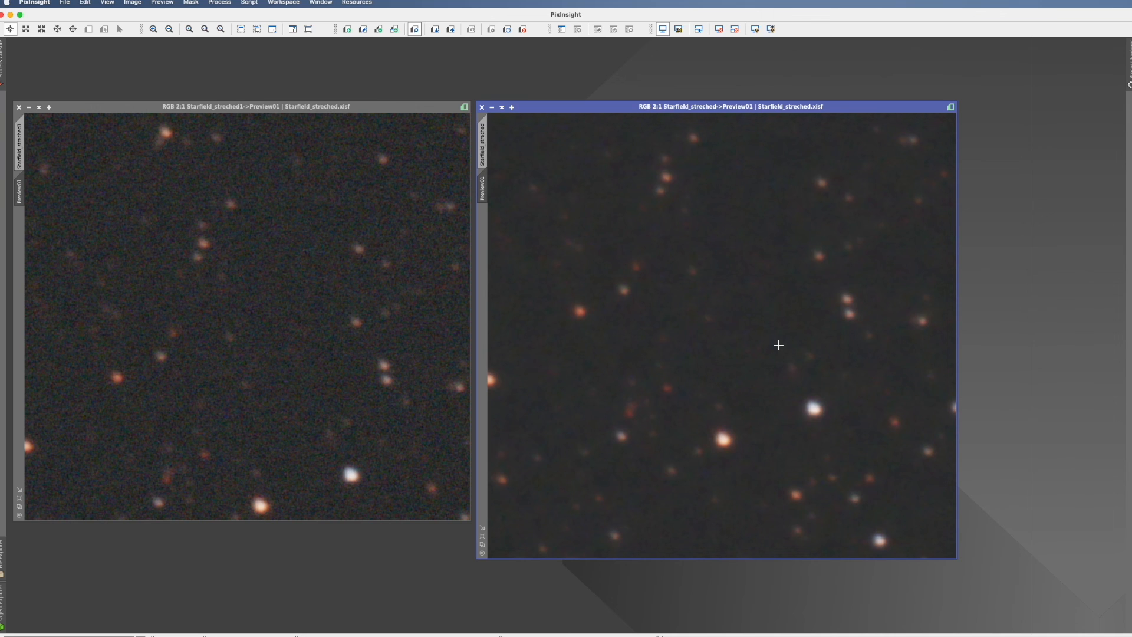
pyautogui.moveTo(704, 389)
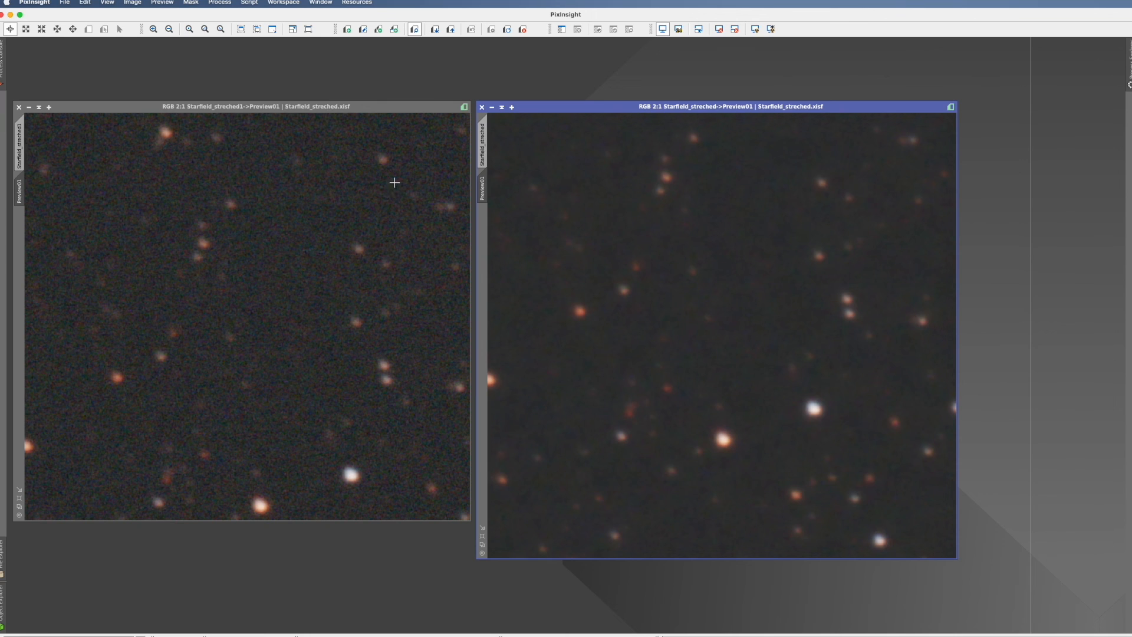
pyautogui.moveTo(390, 194)
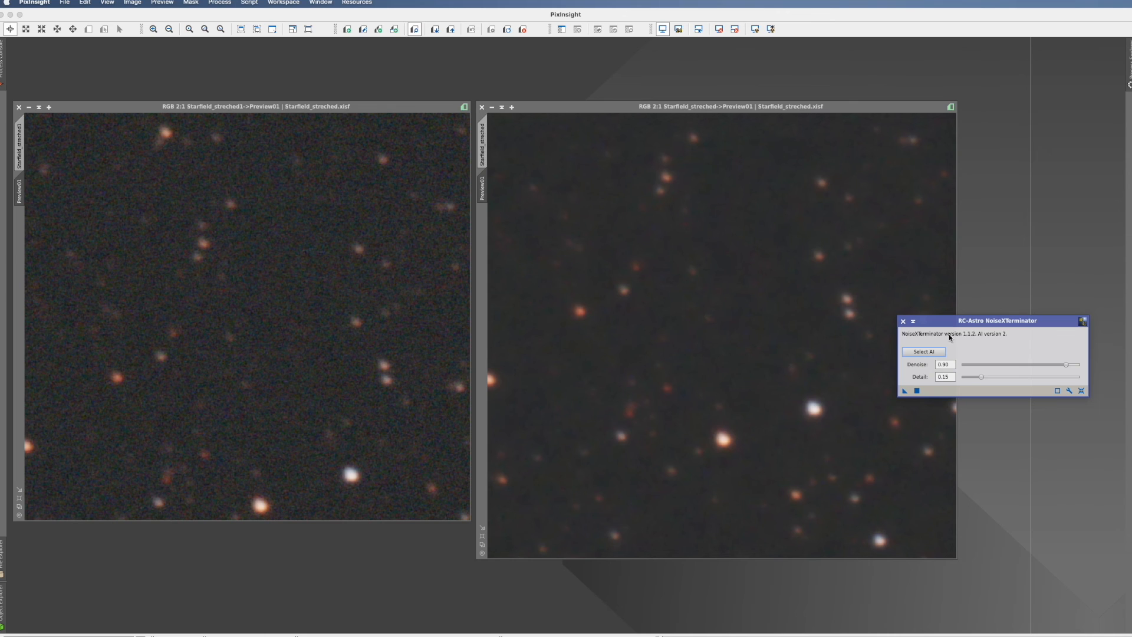
# Apply NoiseXTerminator at denoise 0.90 and detail 0.15 to the untouched copy's Preview01.
pyautogui.click(906, 391)
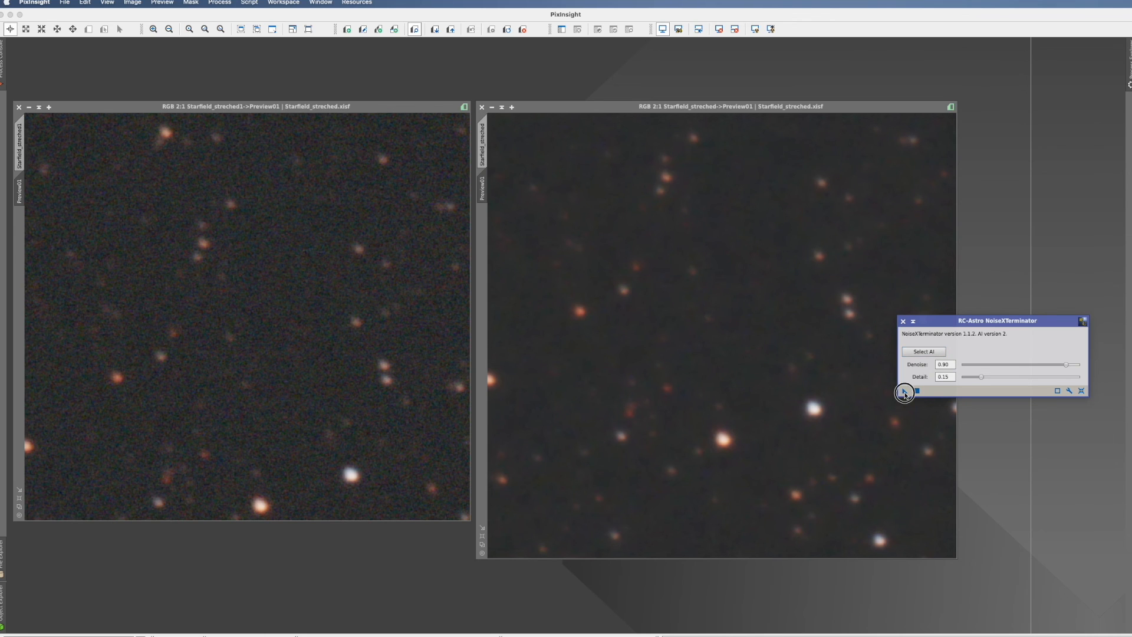
pyautogui.click(903, 390)
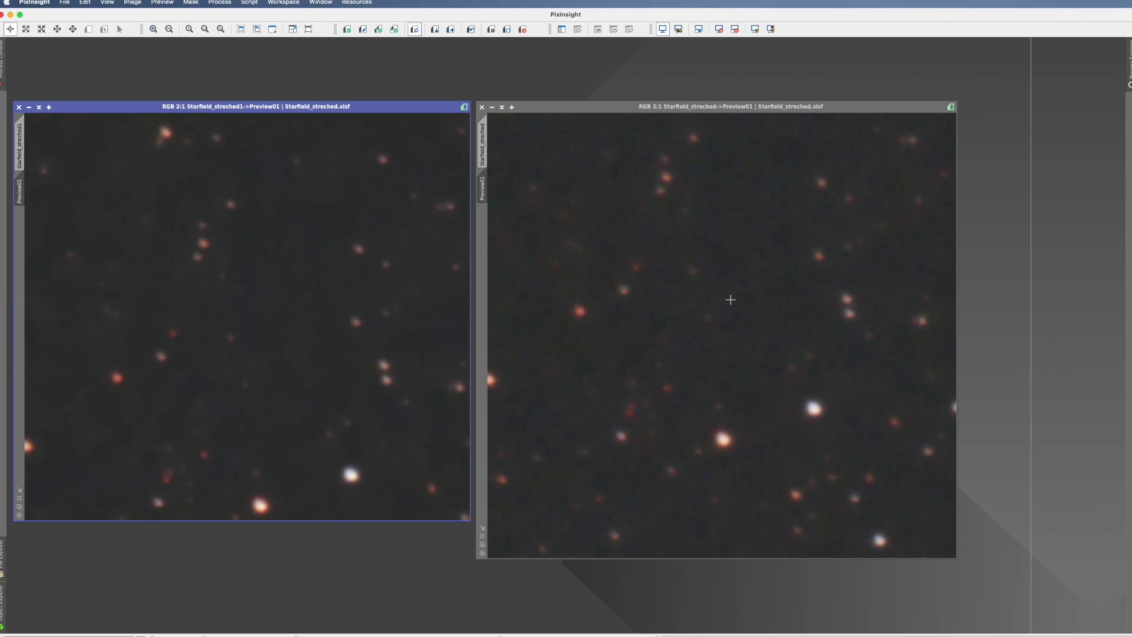
pyautogui.moveTo(771, 357)
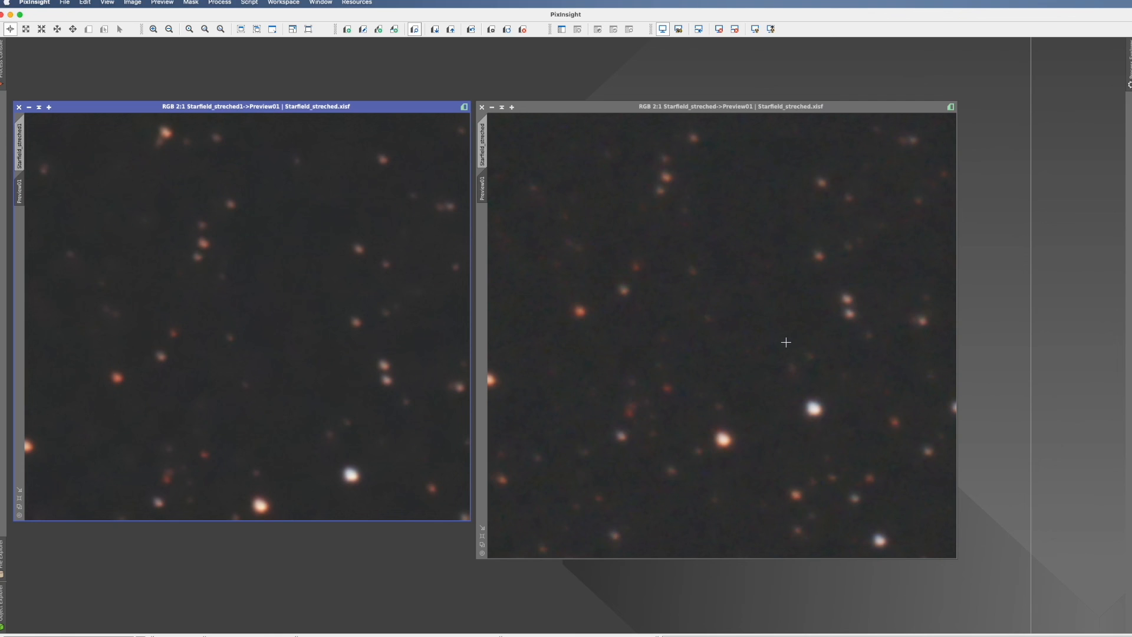
pyautogui.moveTo(787, 346)
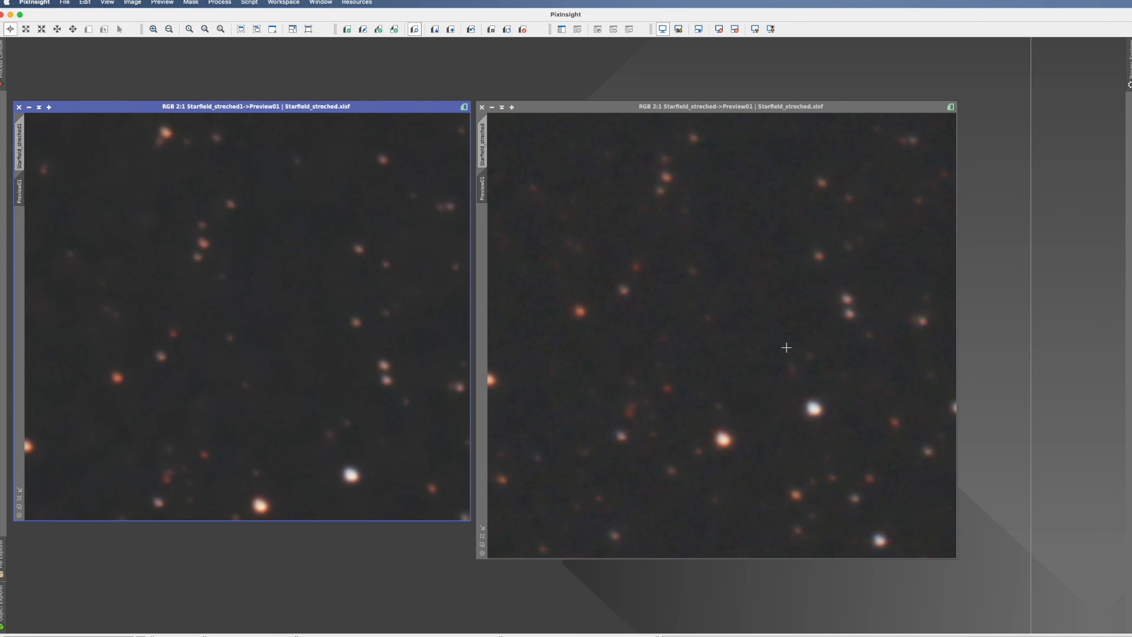
pyautogui.moveTo(458, 262)
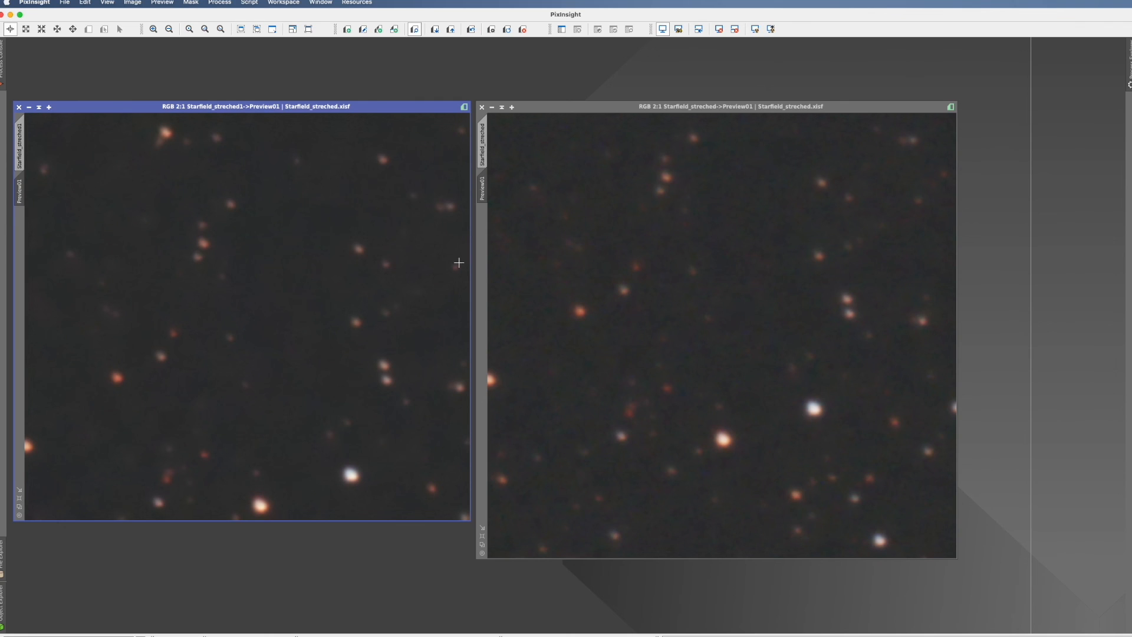
pyautogui.moveTo(291, 257)
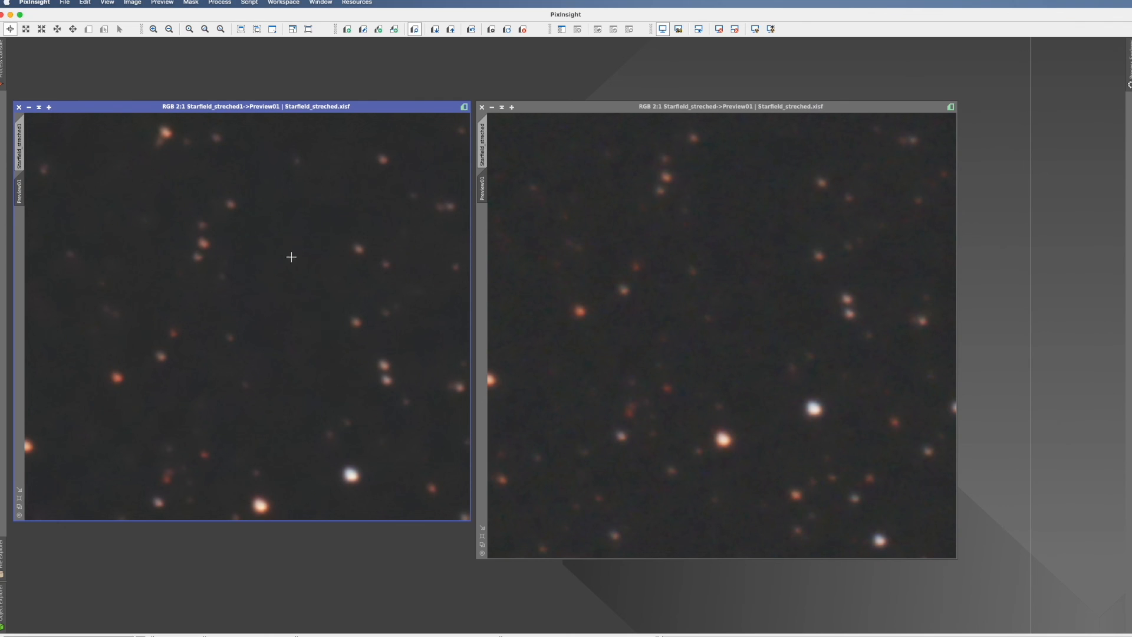
pyautogui.moveTo(250, 416)
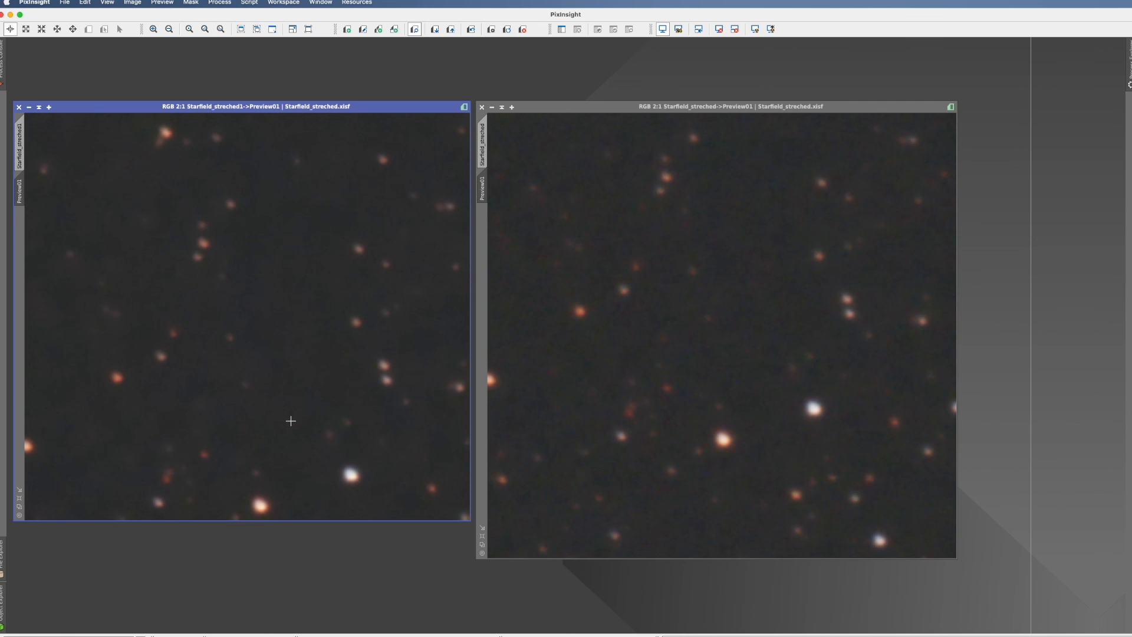
pyautogui.moveTo(771, 283)
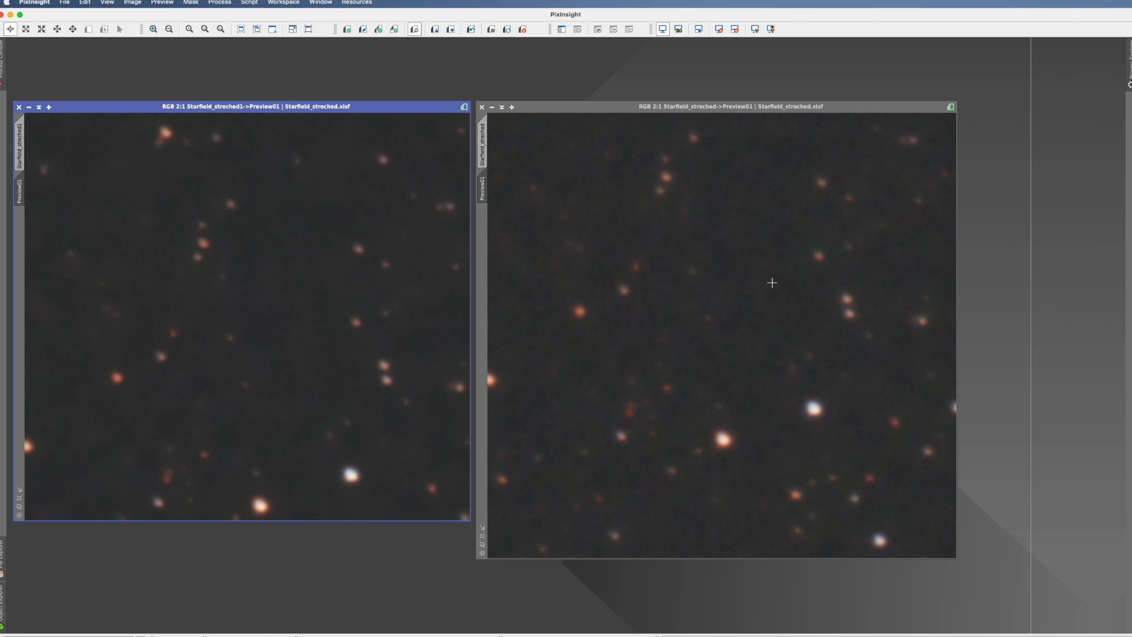
pyautogui.moveTo(311, 290)
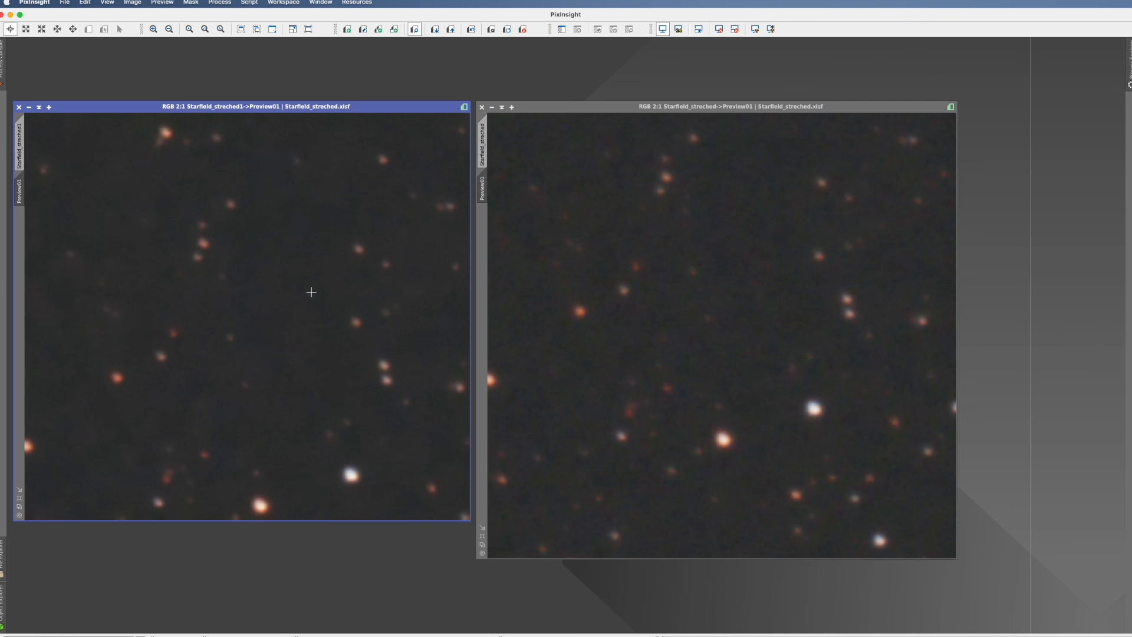
pyautogui.moveTo(322, 273)
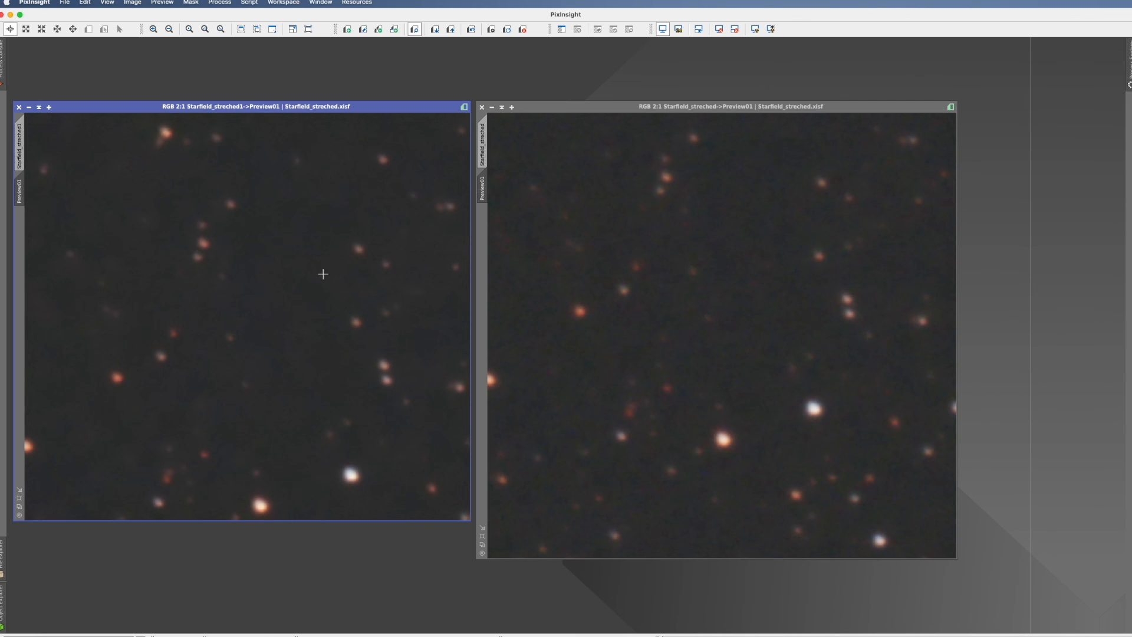
pyautogui.moveTo(250, 290)
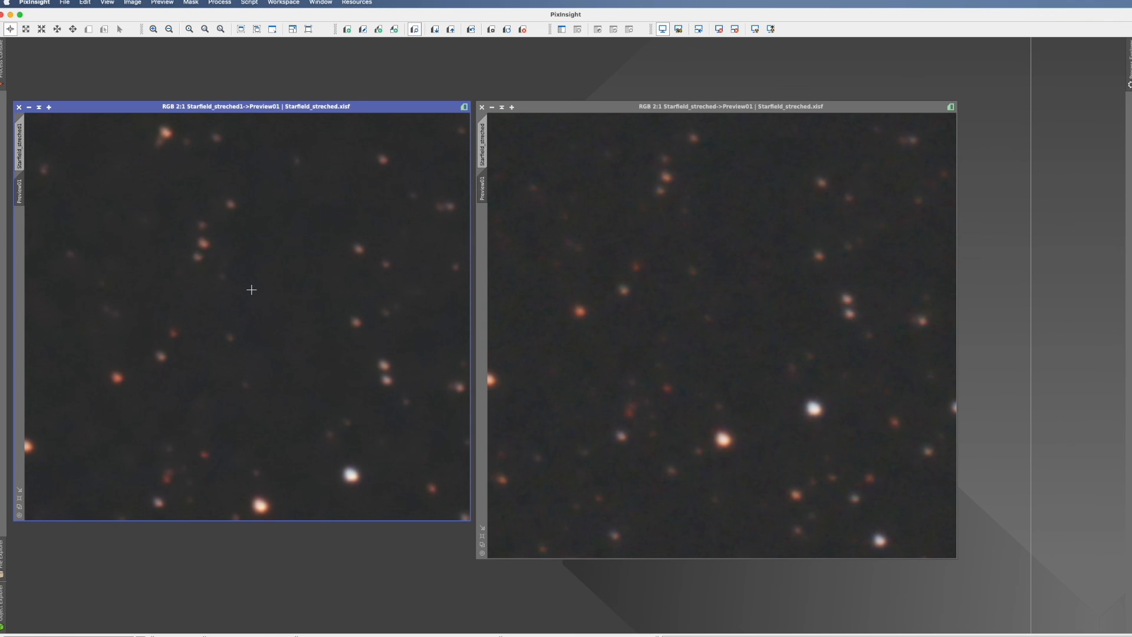
pyautogui.moveTo(265, 295)
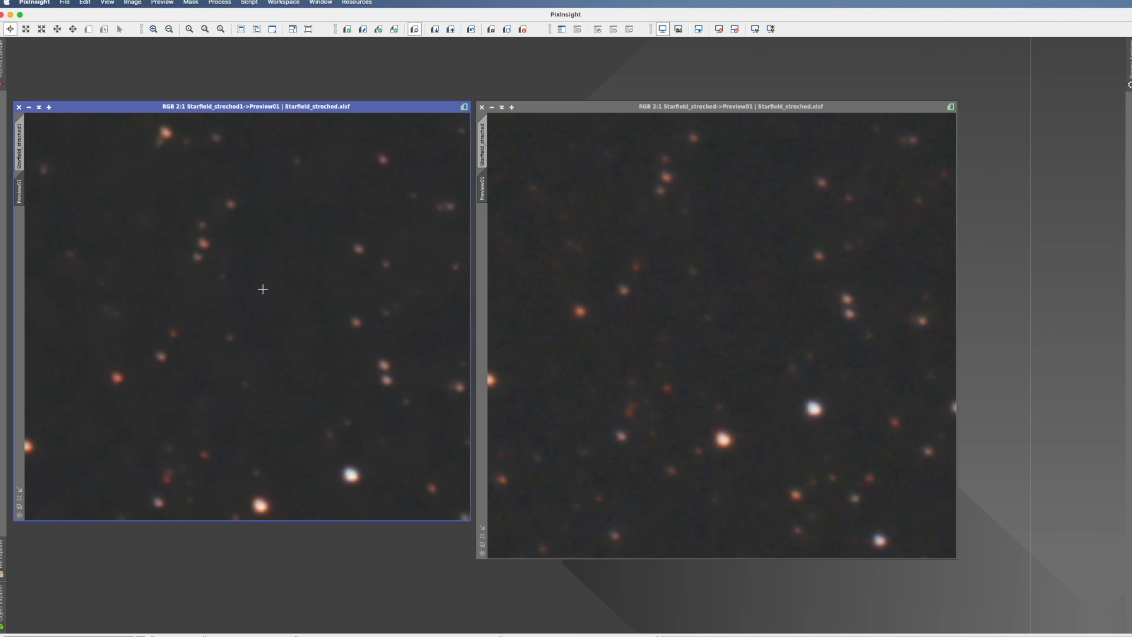
pyautogui.moveTo(793, 317)
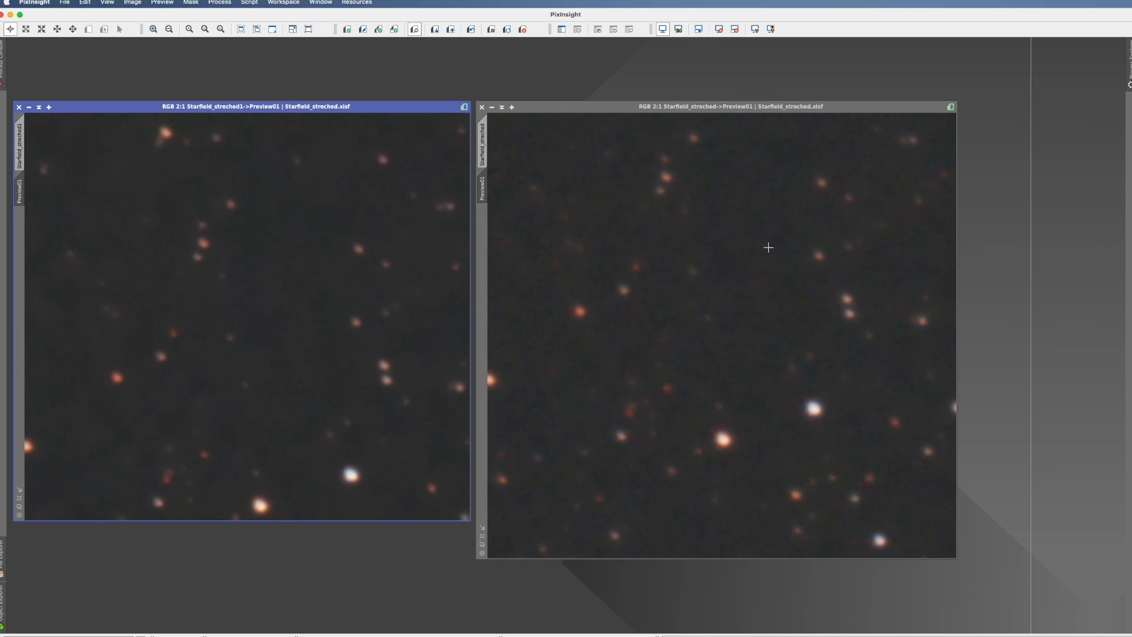
pyautogui.moveTo(698, 300)
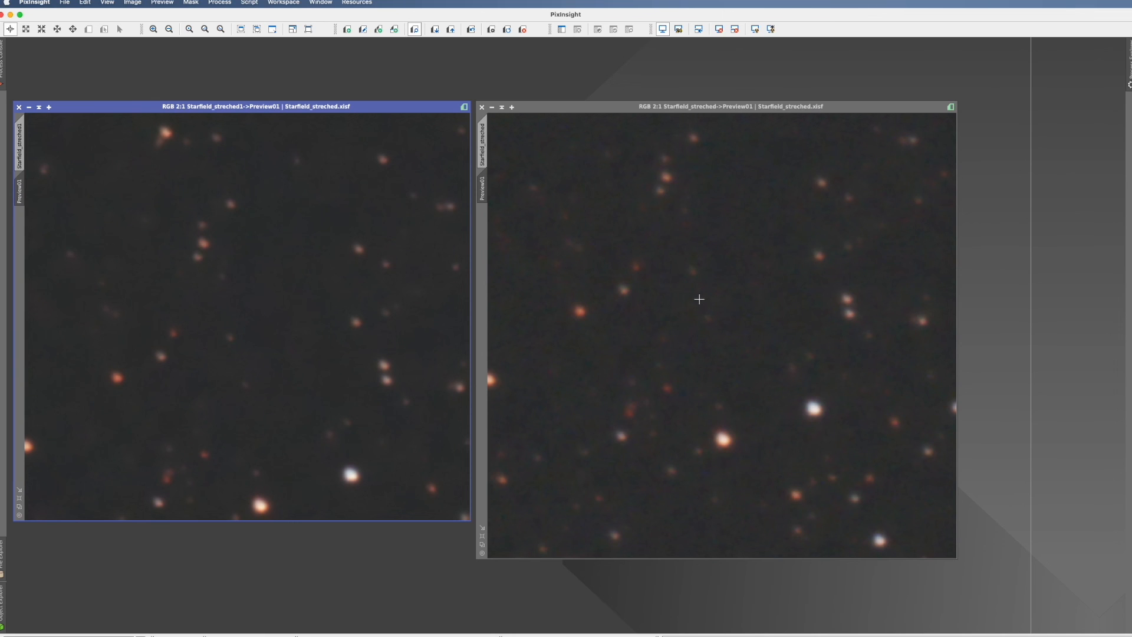
pyautogui.moveTo(790, 221)
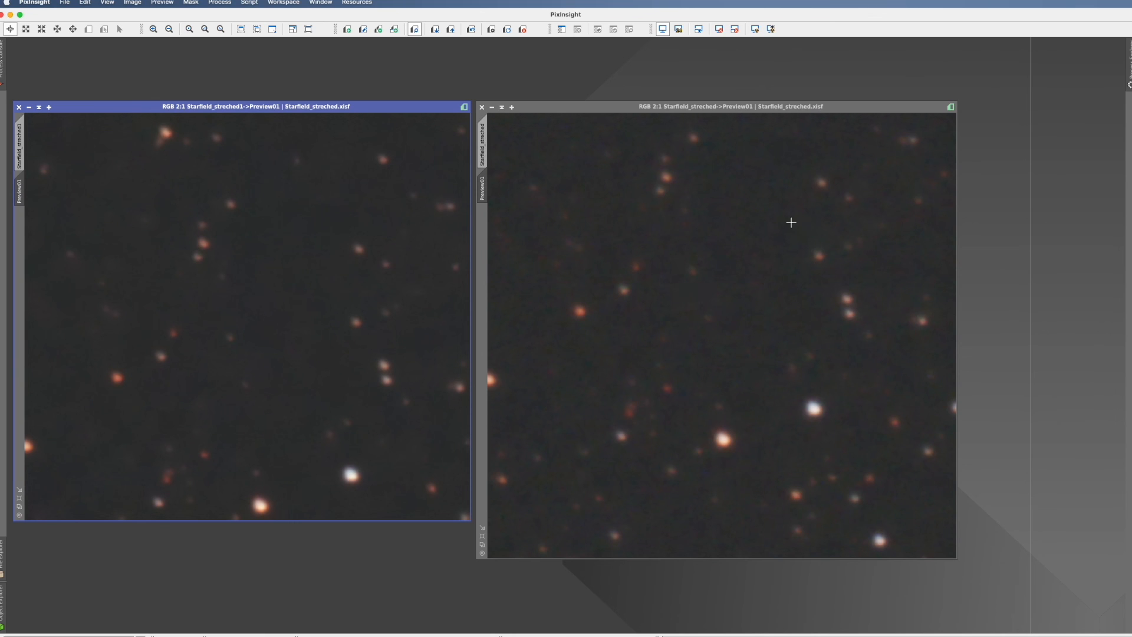
pyautogui.moveTo(702, 318)
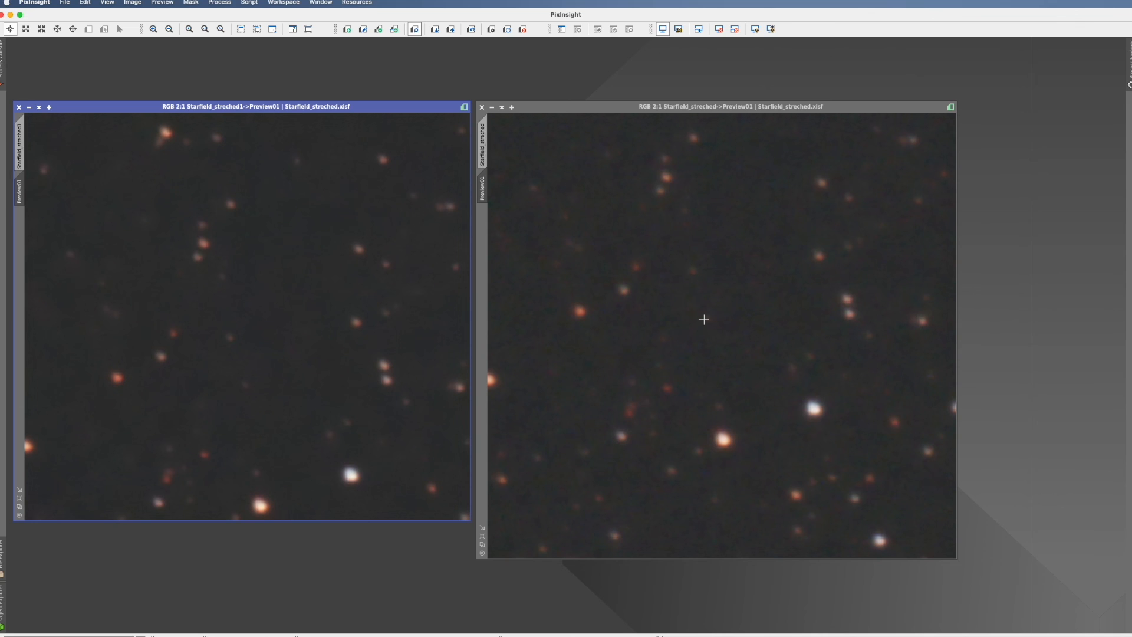
pyautogui.moveTo(694, 378)
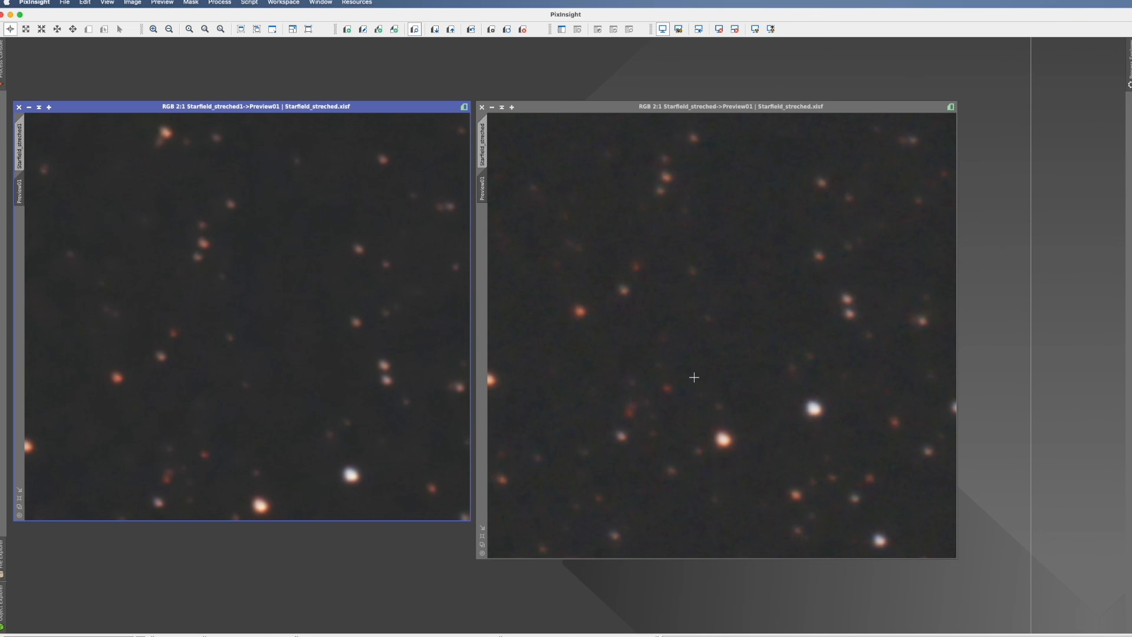